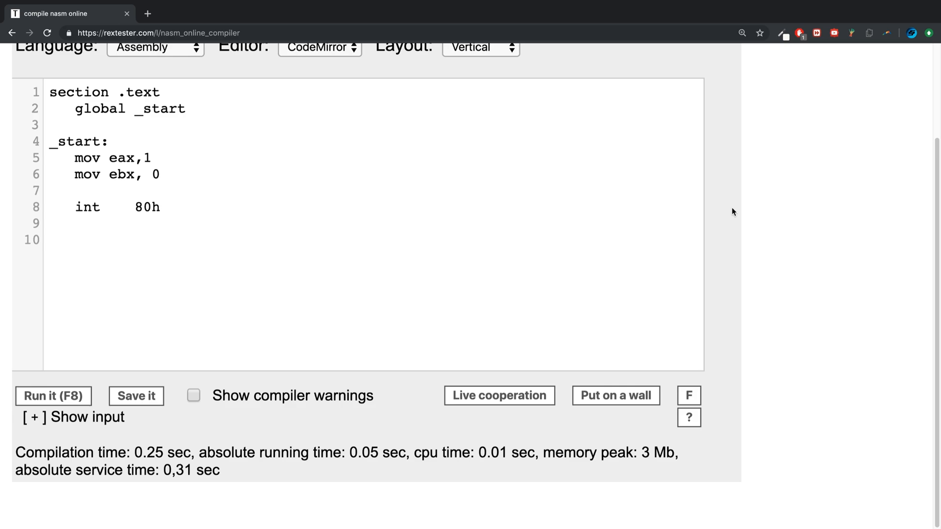
mouse_move(392, 133)
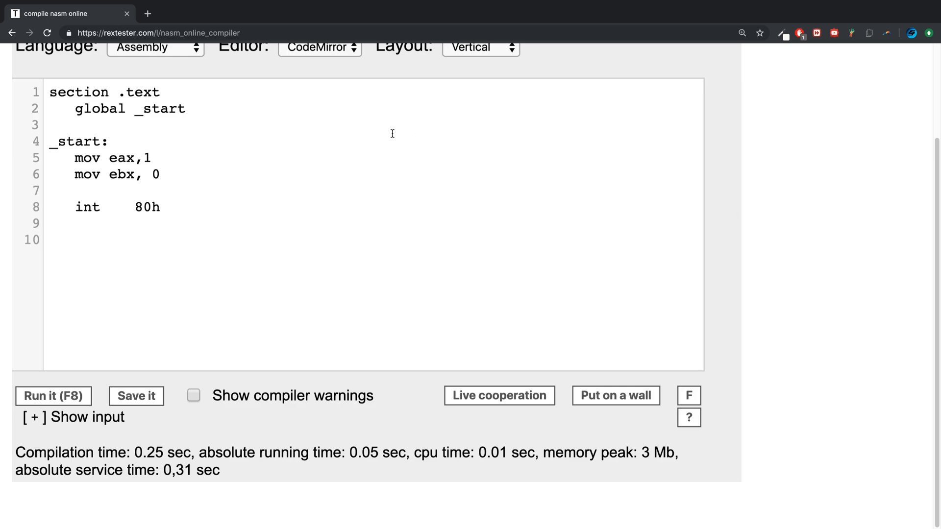
Search 3*2*1 on Google in a new tab to check the factorial result
left_click(147, 13)
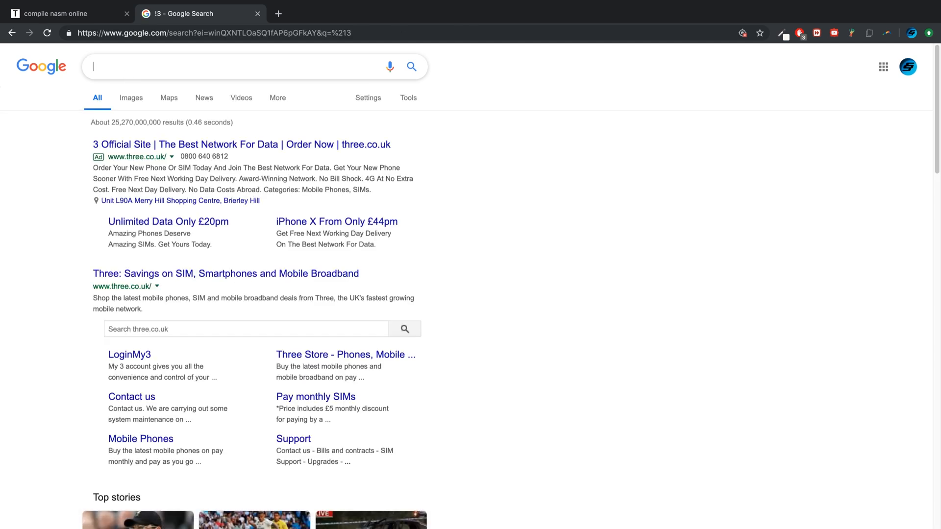
type("3")
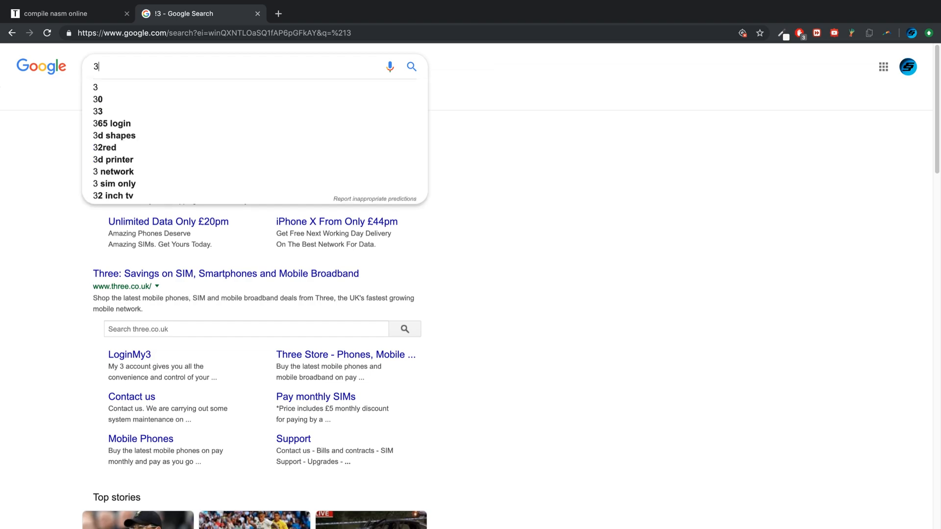
type("*")
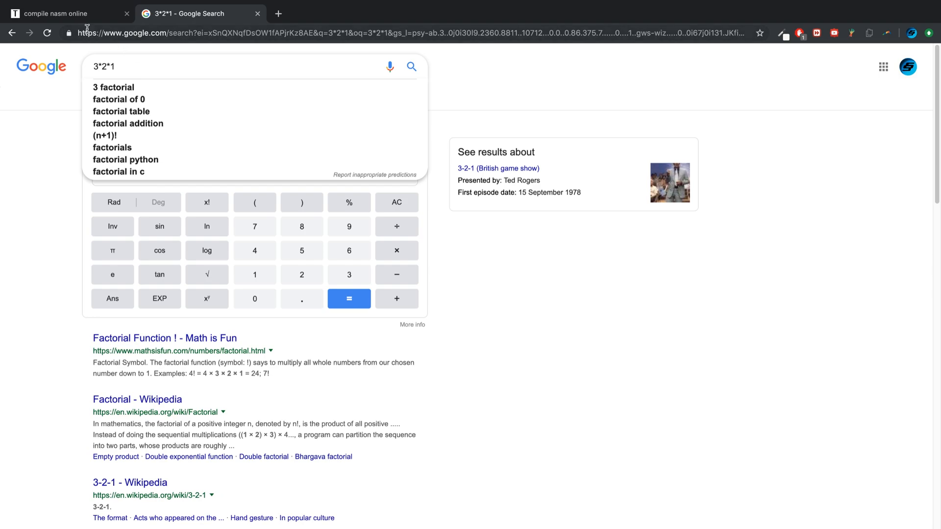
left_click(67, 13)
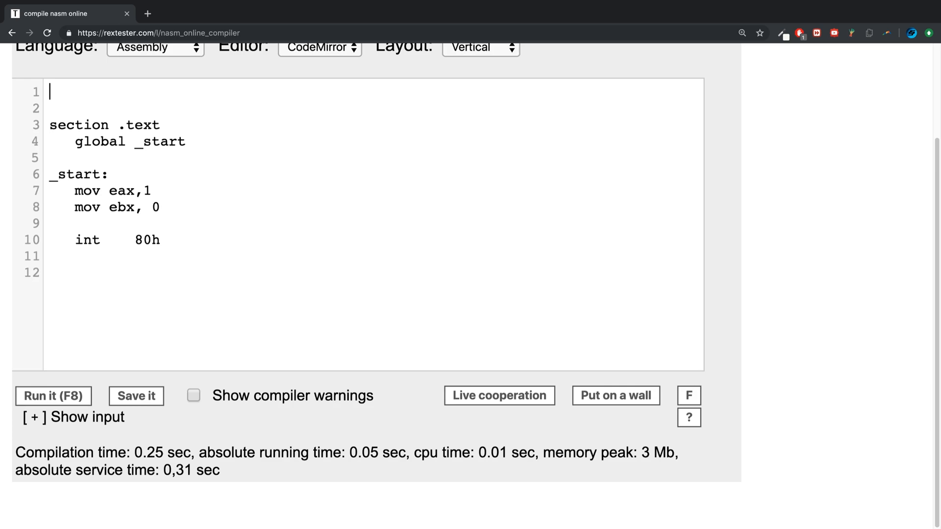
Start section .data with message db "Factorial of the number 3 = "
type("secti")
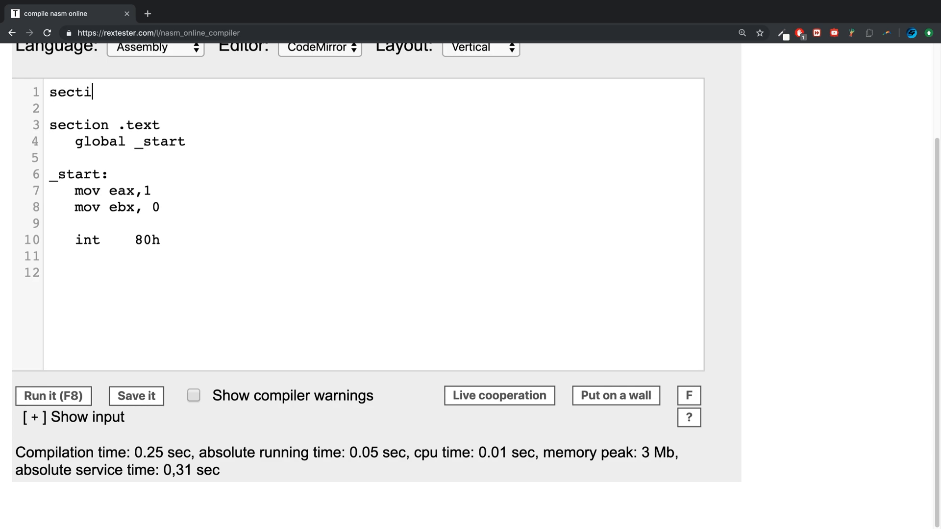
type("on .data")
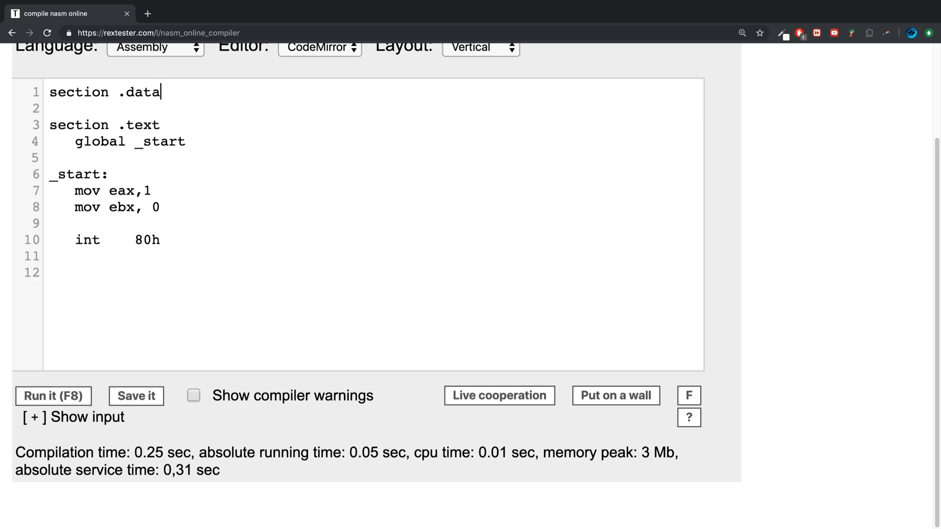
type("mess")
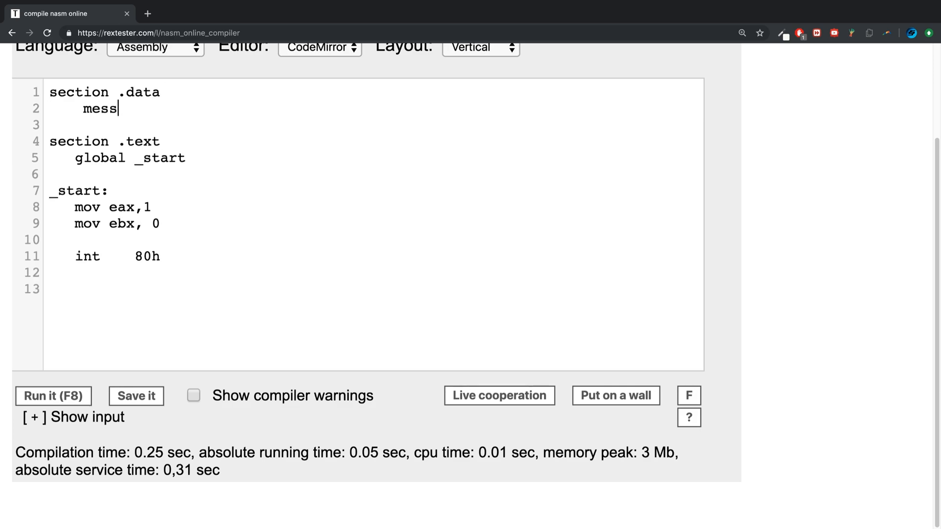
type("age db")
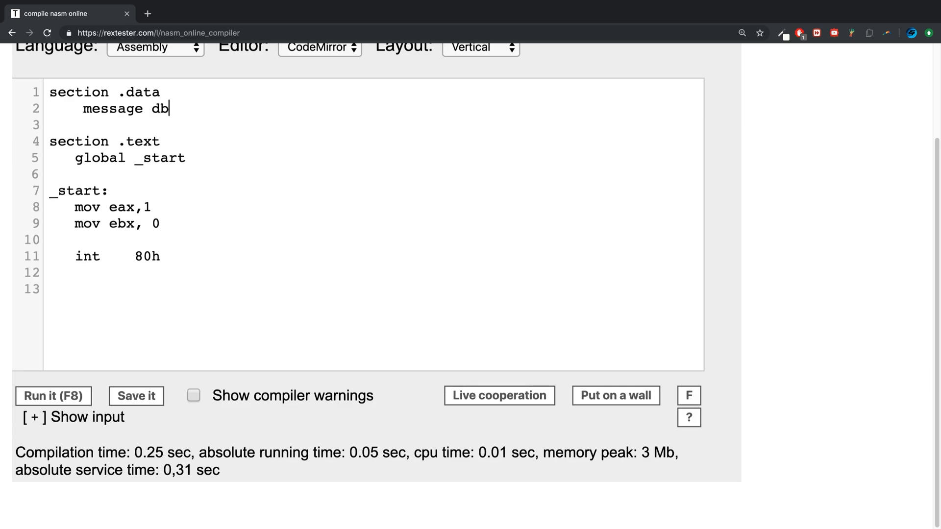
type("\"\"")
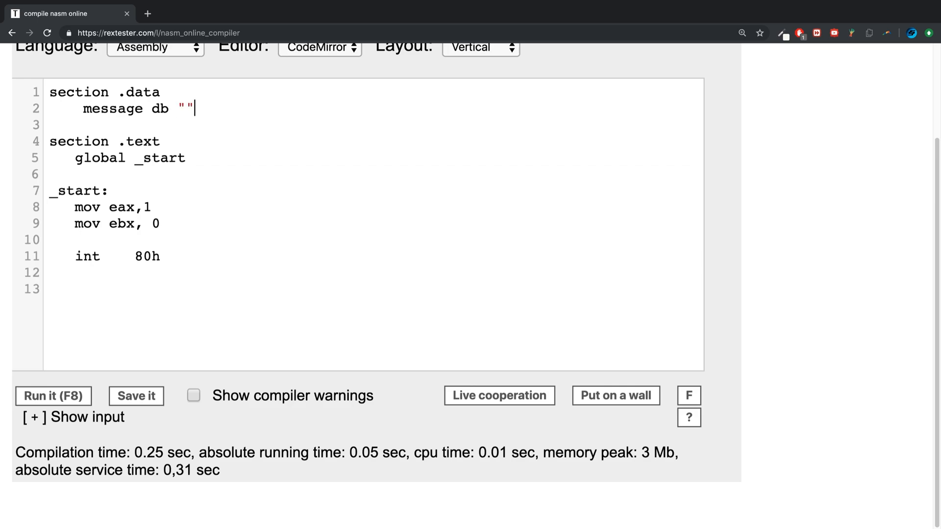
type("Facto")
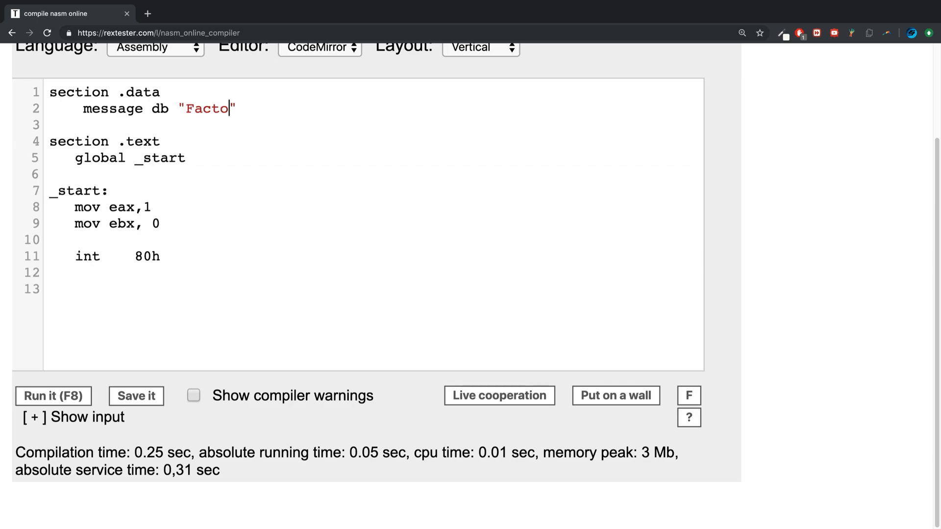
type("rial of th")
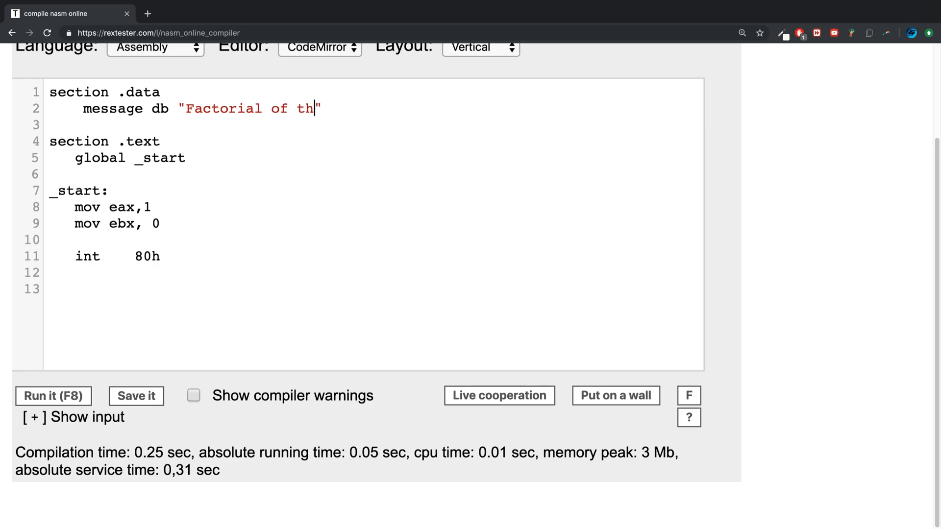
type("e n")
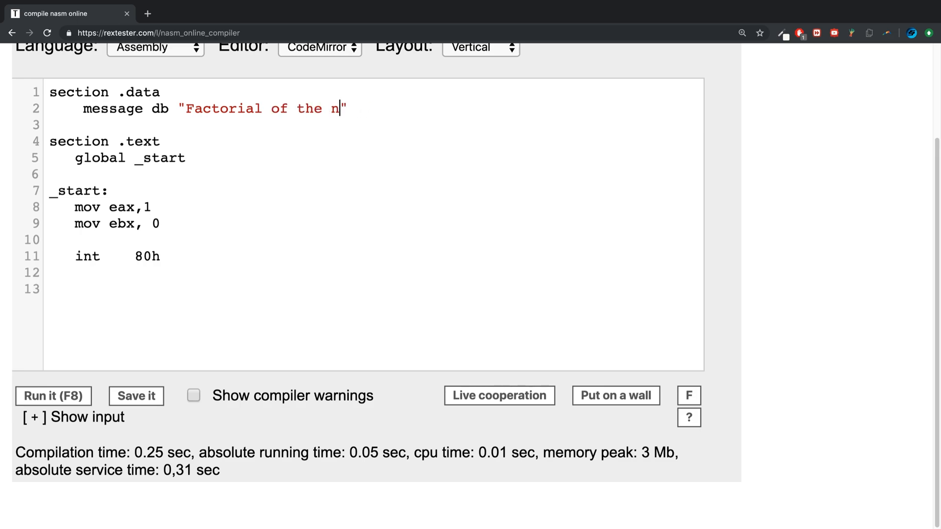
type("umber 3 =")
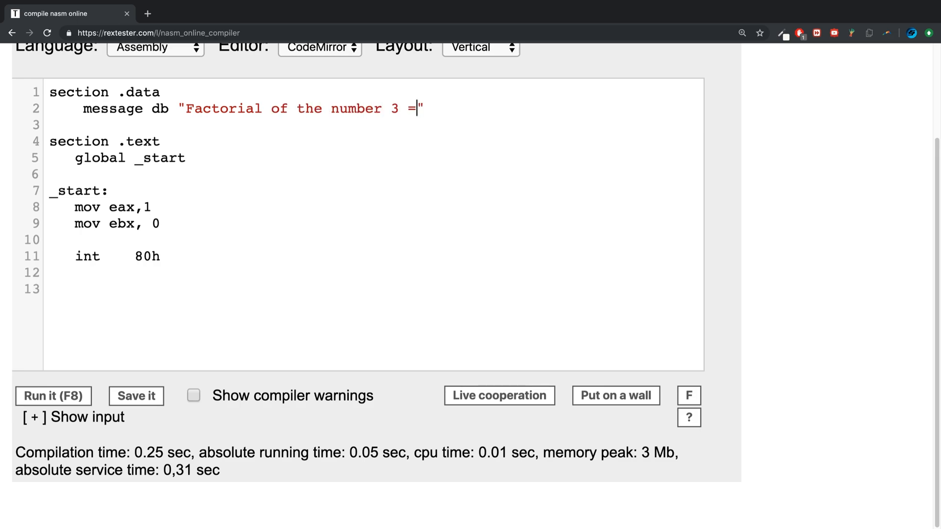
key("enter")
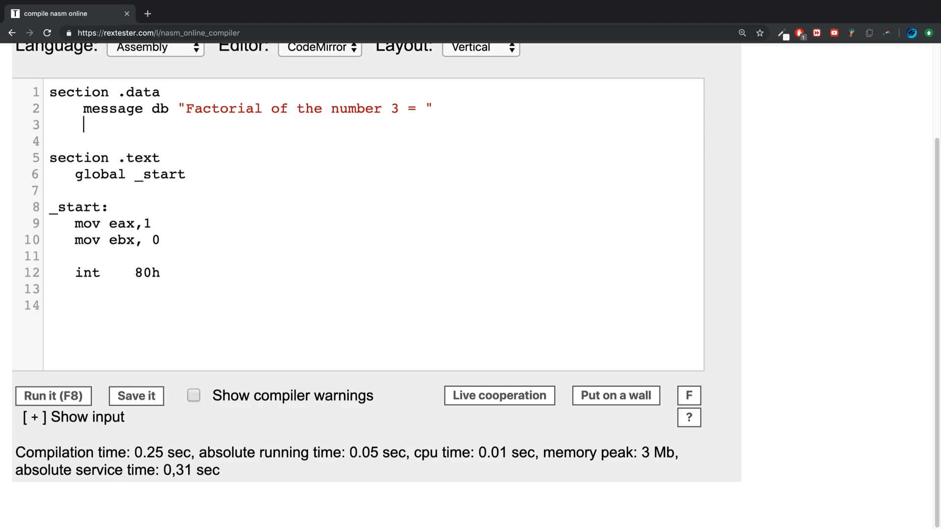
Define the message length as messageLen equ $- message
type("messageLeng")
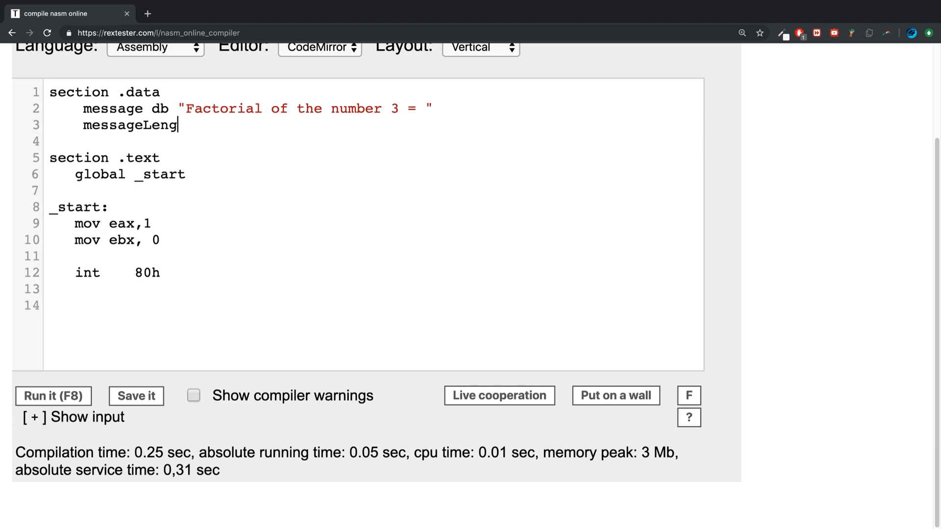
key("Backspace")
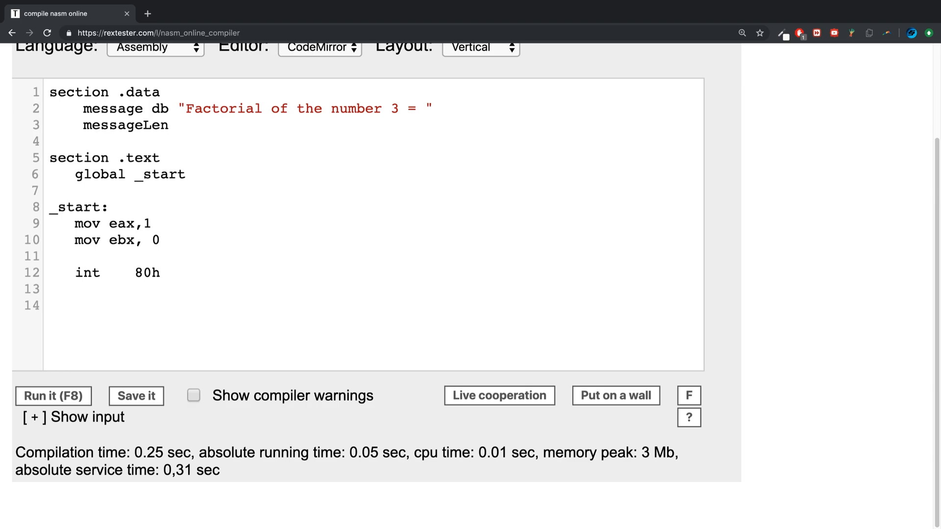
type("eq")
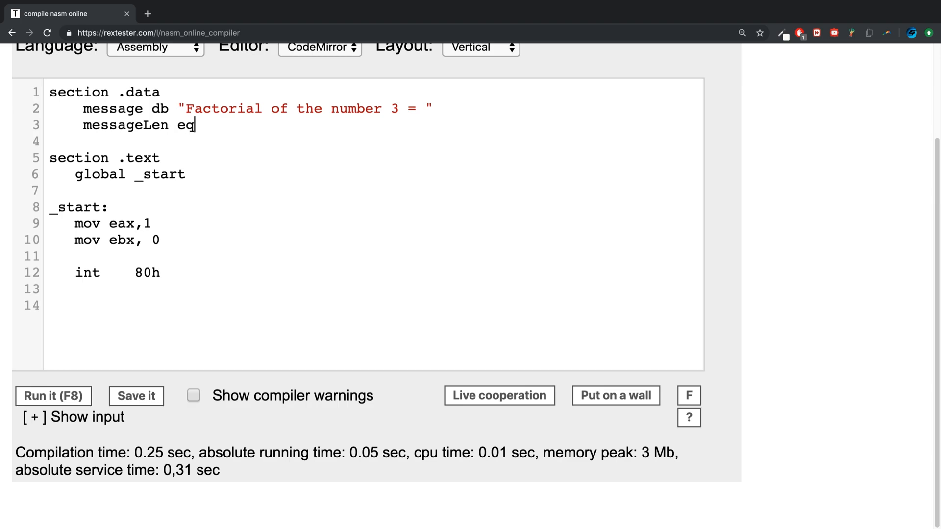
type("u")
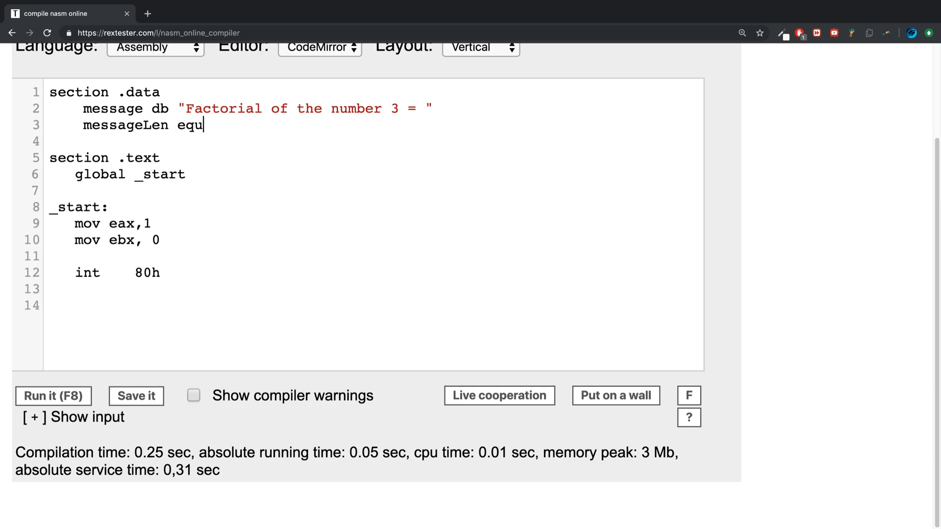
type("$-")
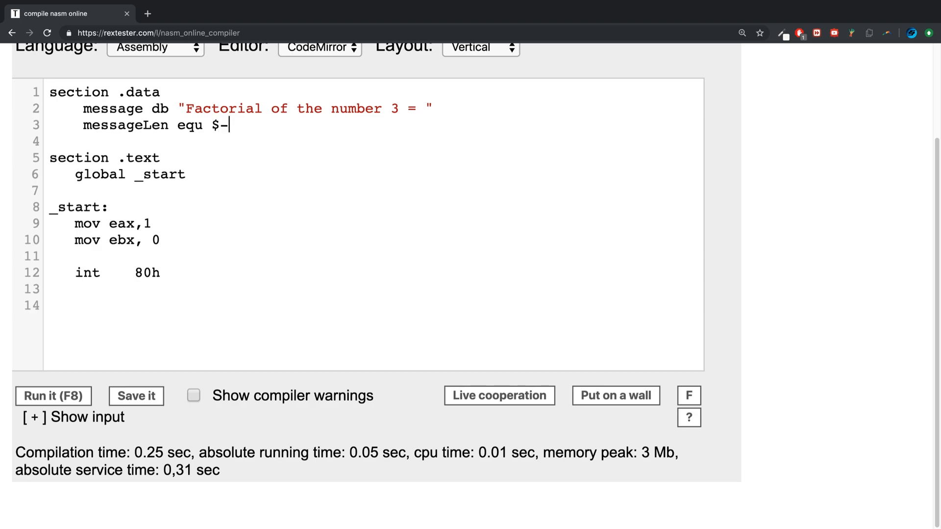
type("message")
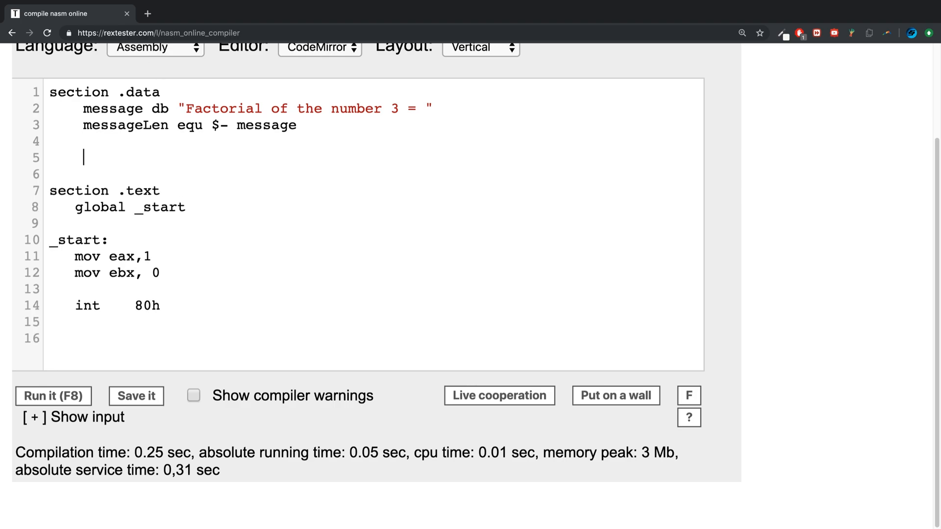
Add section .bss reserving one byte with fact resb 1
type("section")
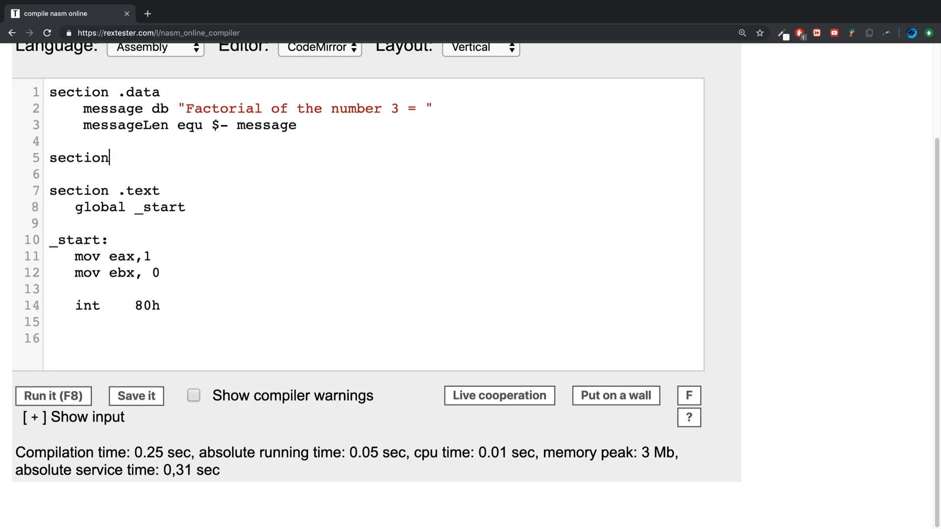
type(".bss")
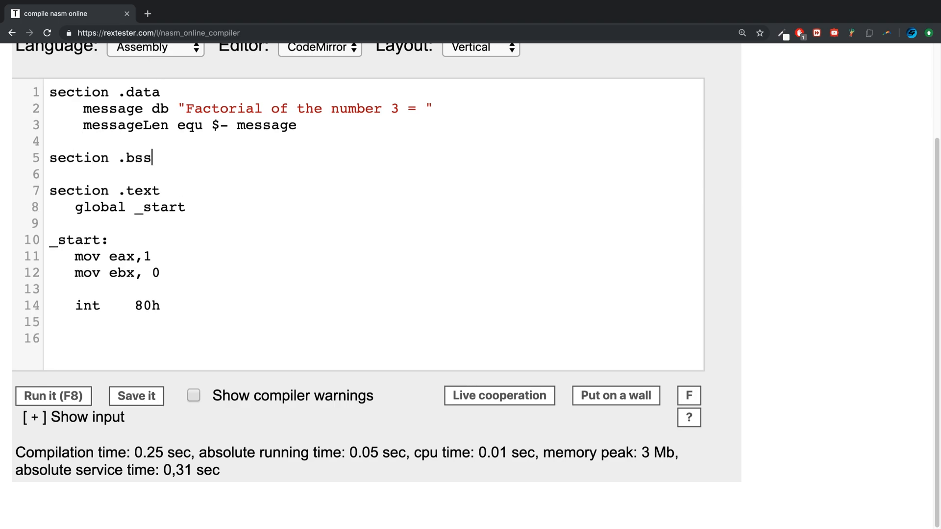
type("fact")
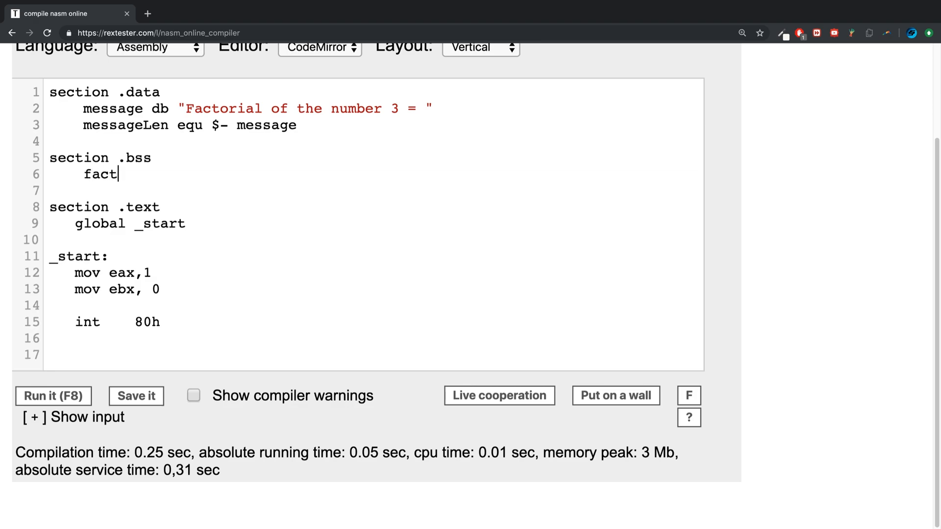
type("resb")
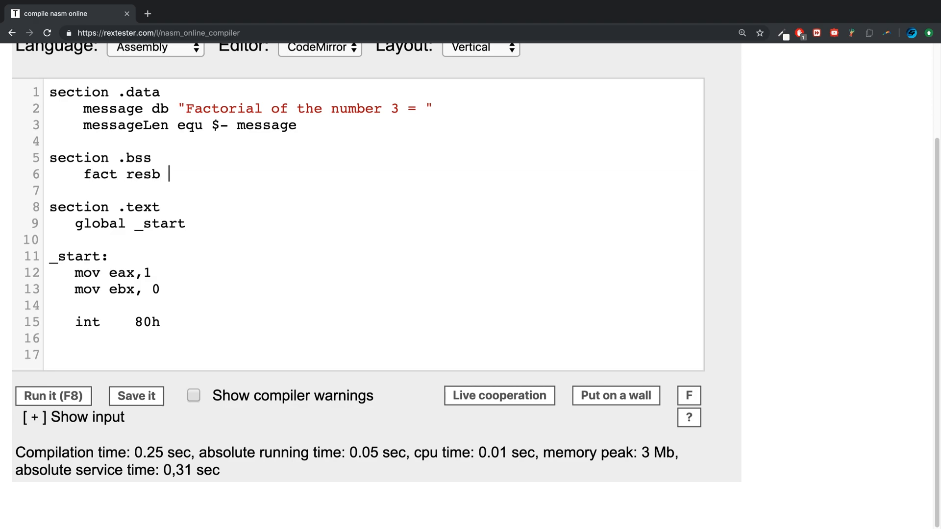
type("1")
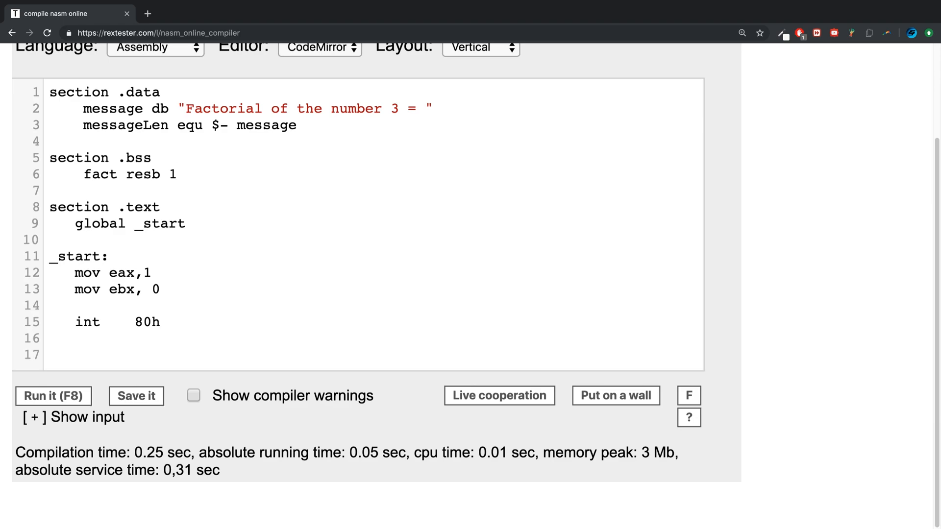
mouse_move(257, 155)
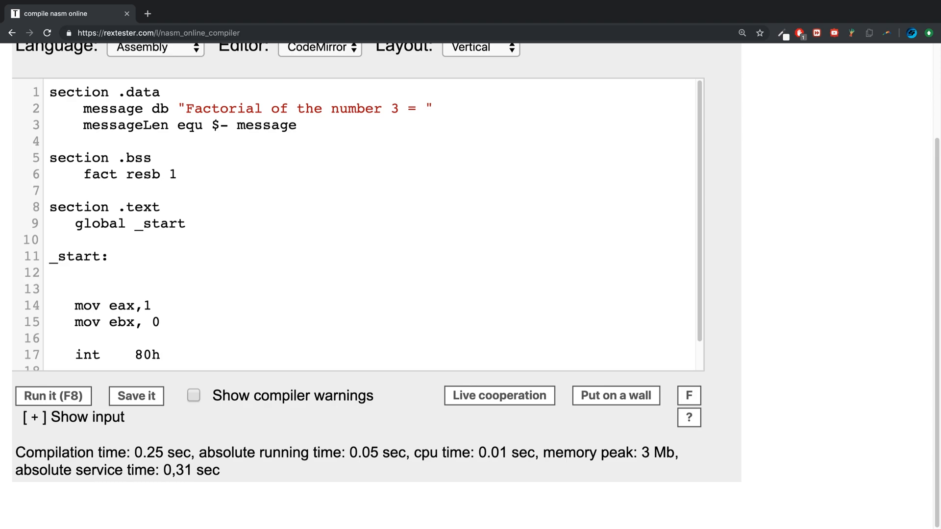
In _start, load 3 with mov bx, 3 and call ProcessFactorial
type("mov")
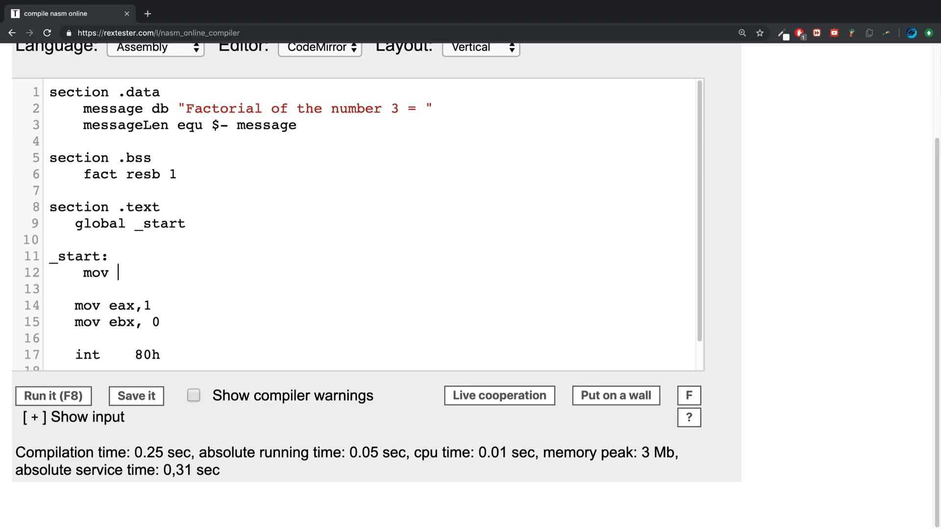
type("bx,")
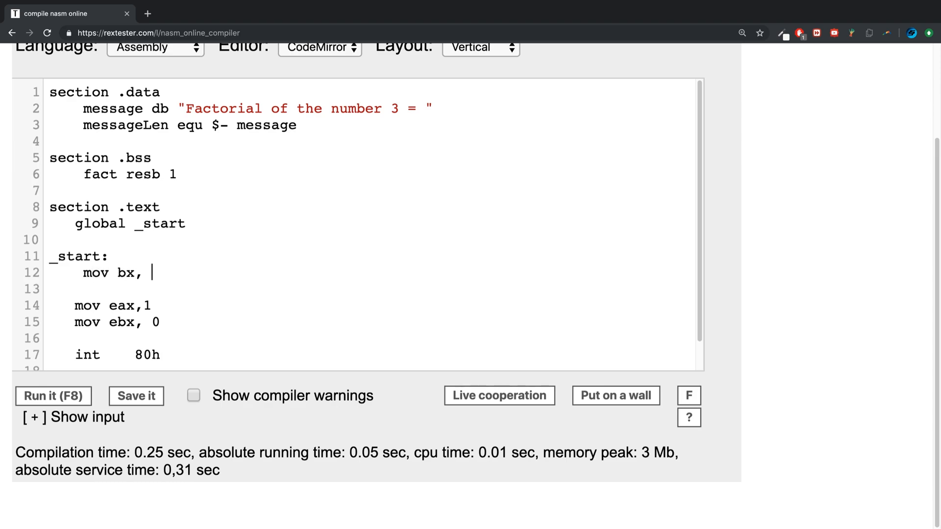
type("3")
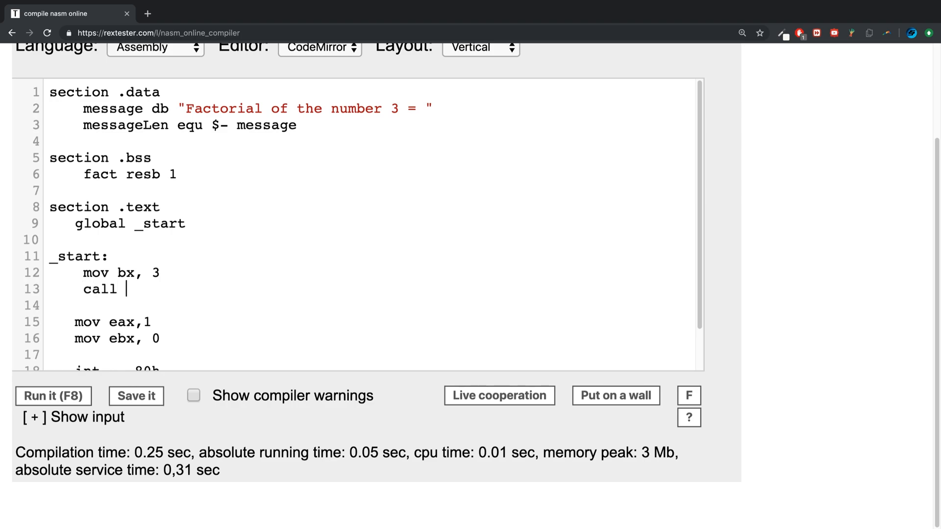
type("ProcessFac")
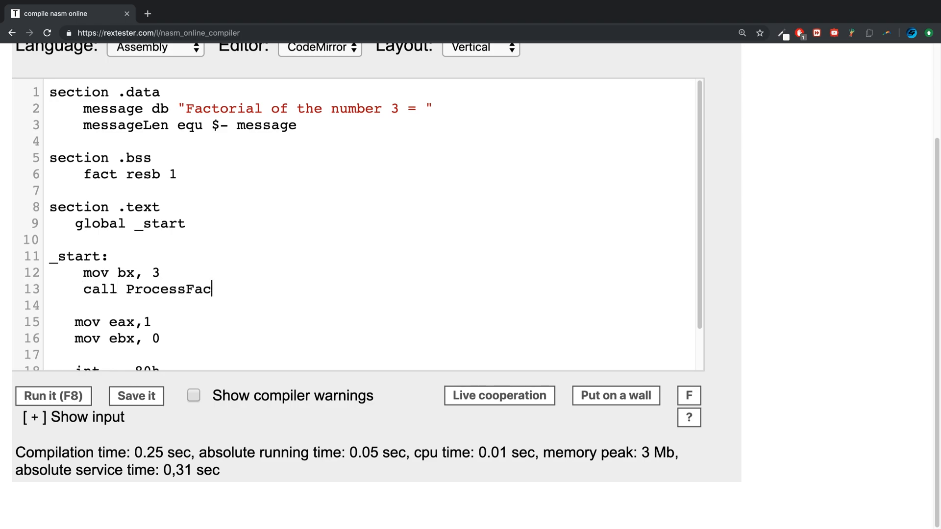
type("torial")
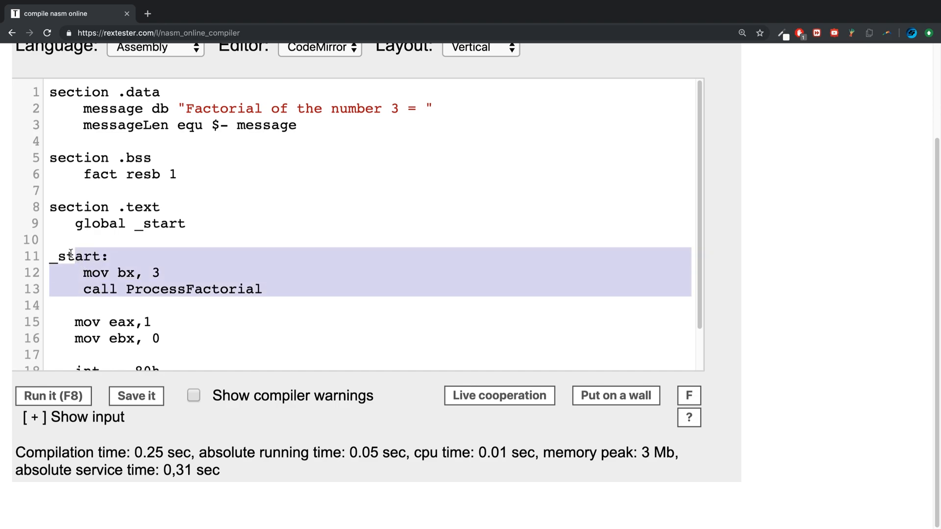
Add 30h to ax and store the result with mov [fact], ax
left_click(278, 289)
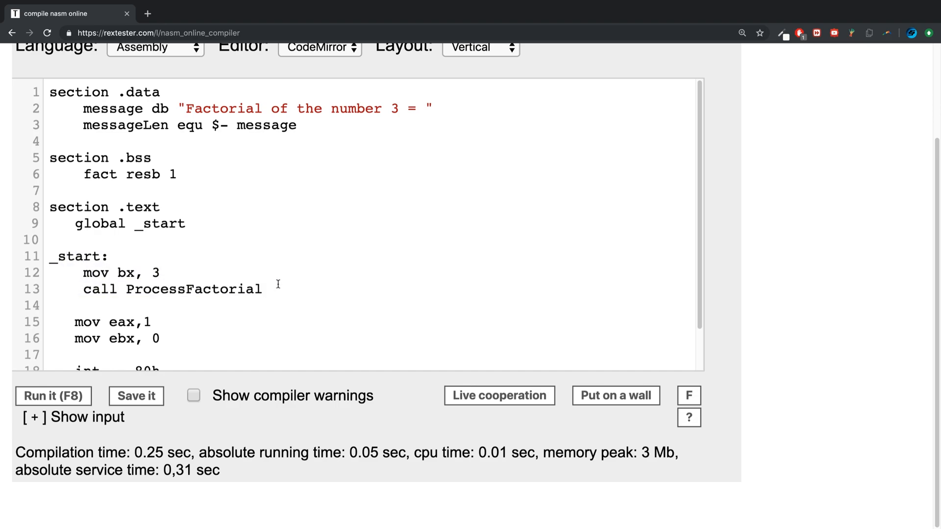
type("add a")
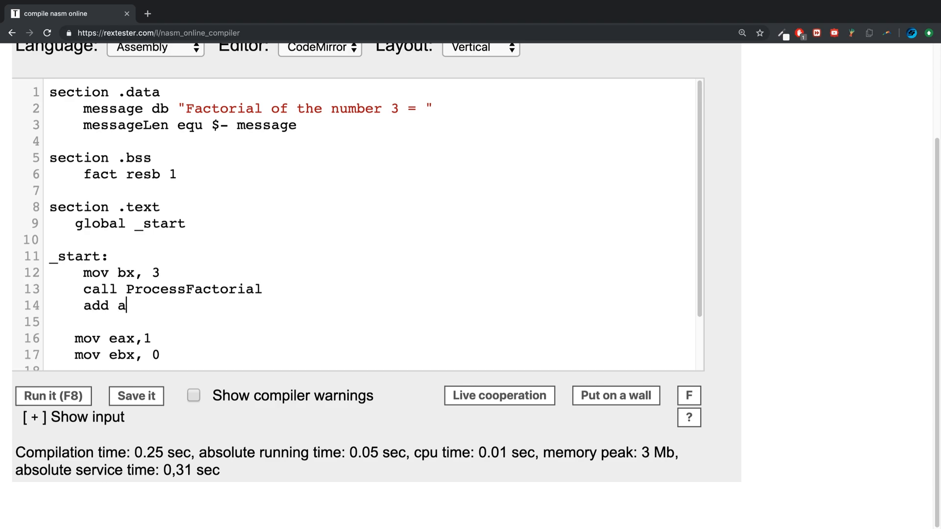
type("x, 30h")
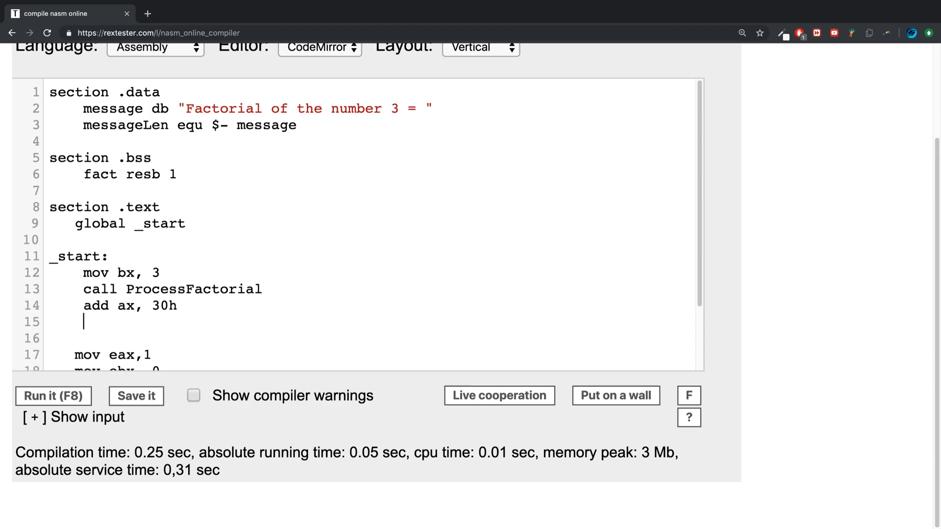
type("mov [ ]")
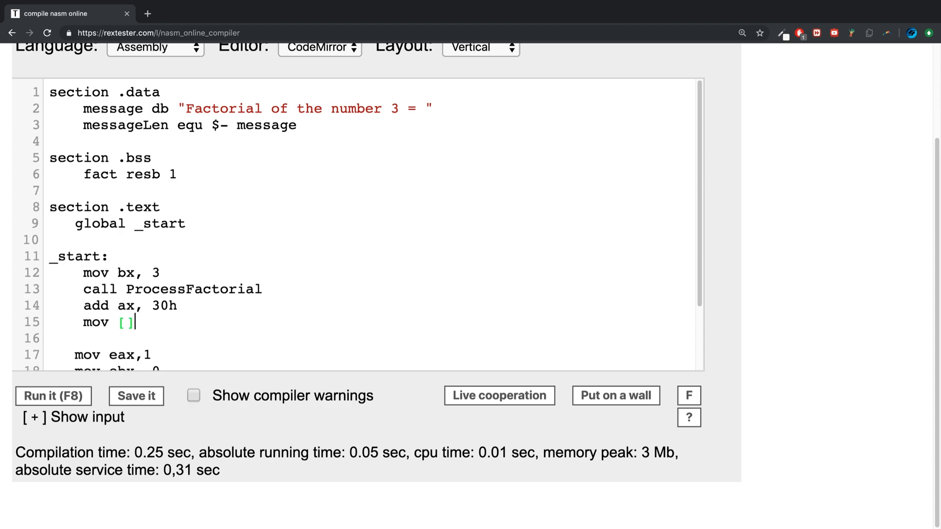
type("fact")
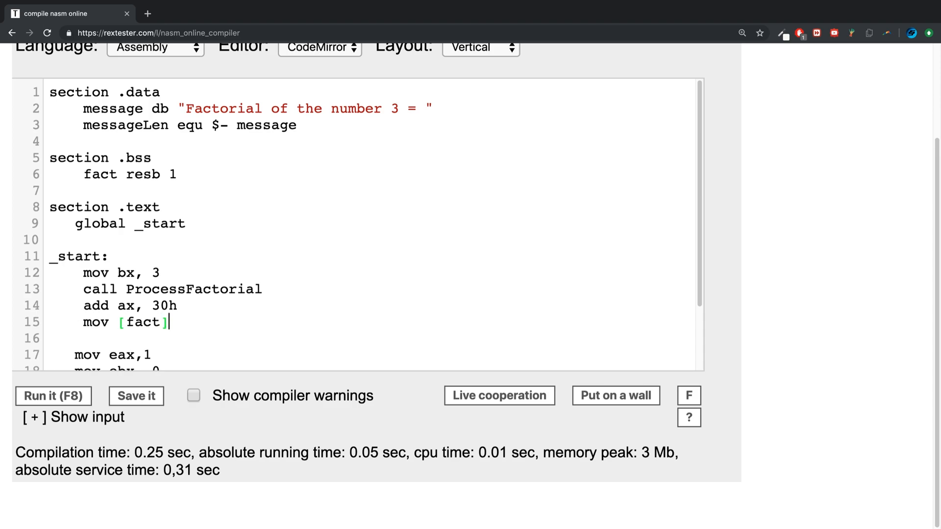
type(", ax")
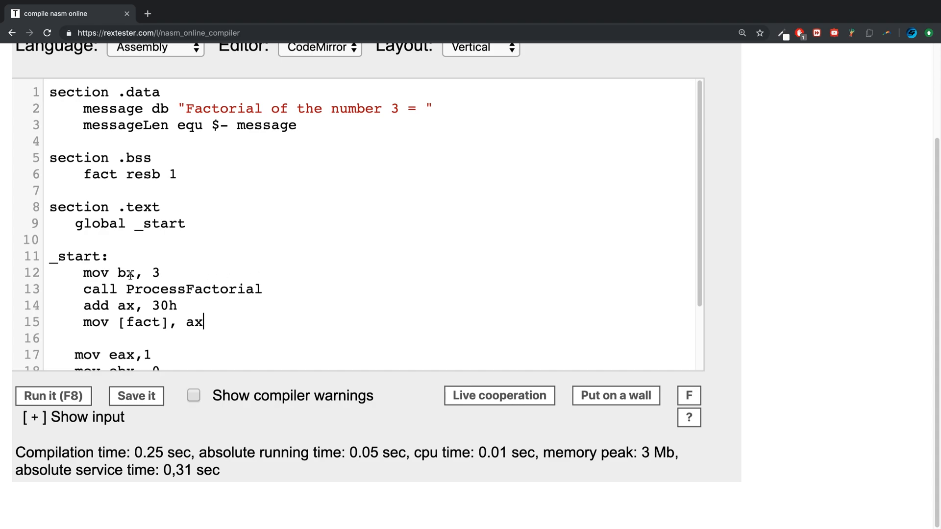
scroll("down", 3)
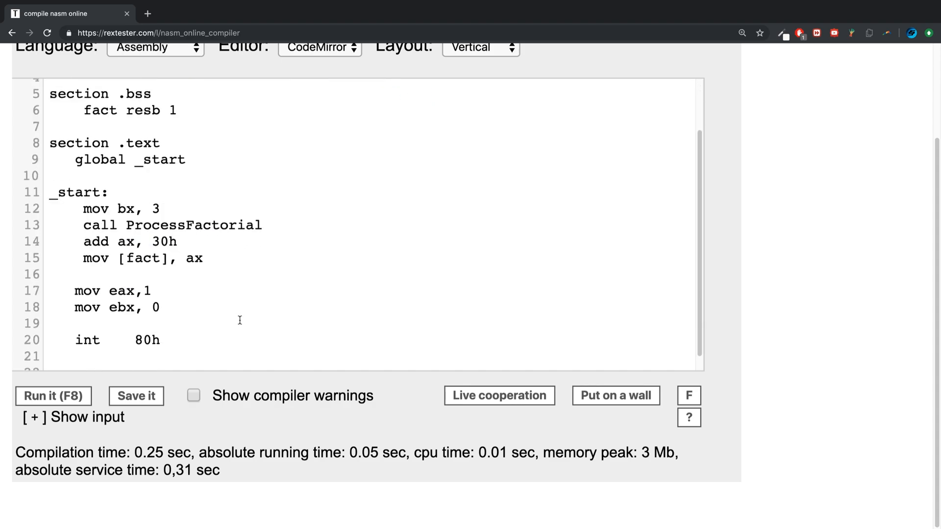
Write mov eax, 4, mov ebx, 1 and mov ecx, message for the write call
type("mov")
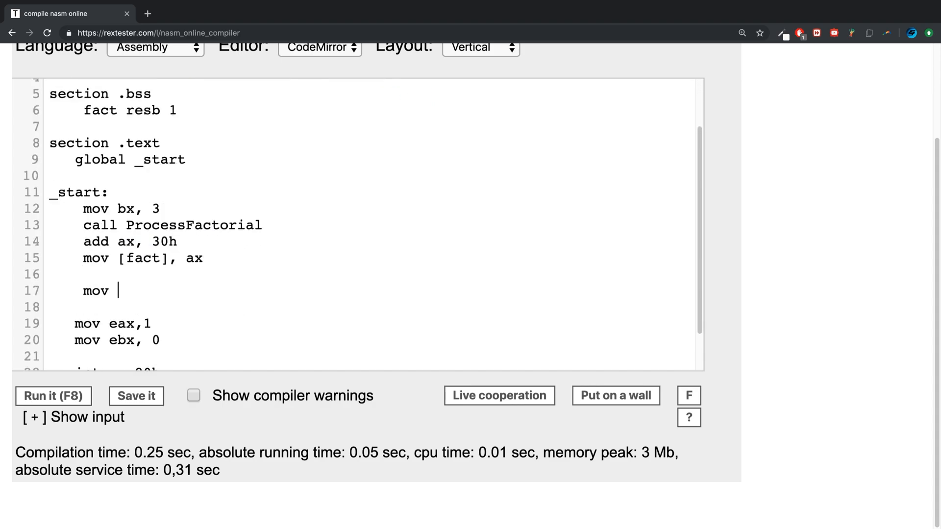
type("eax, 4")
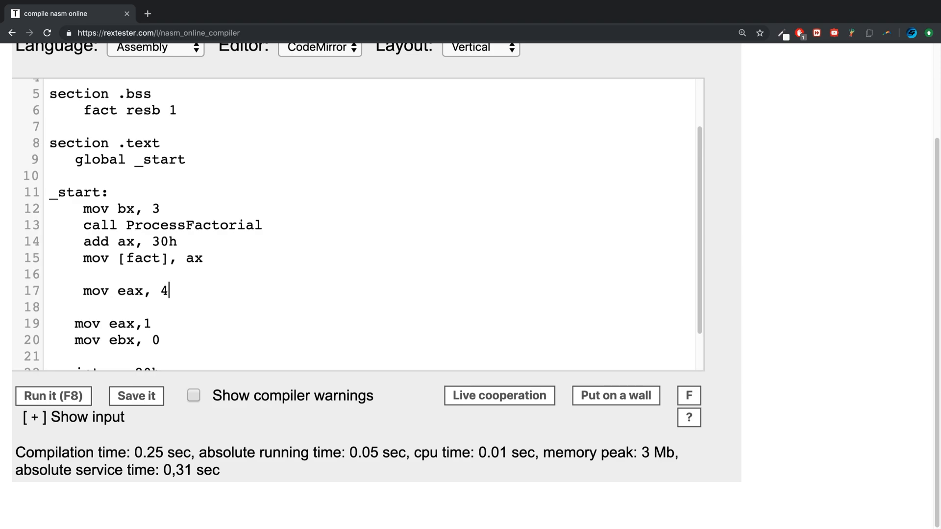
key("Backspace")
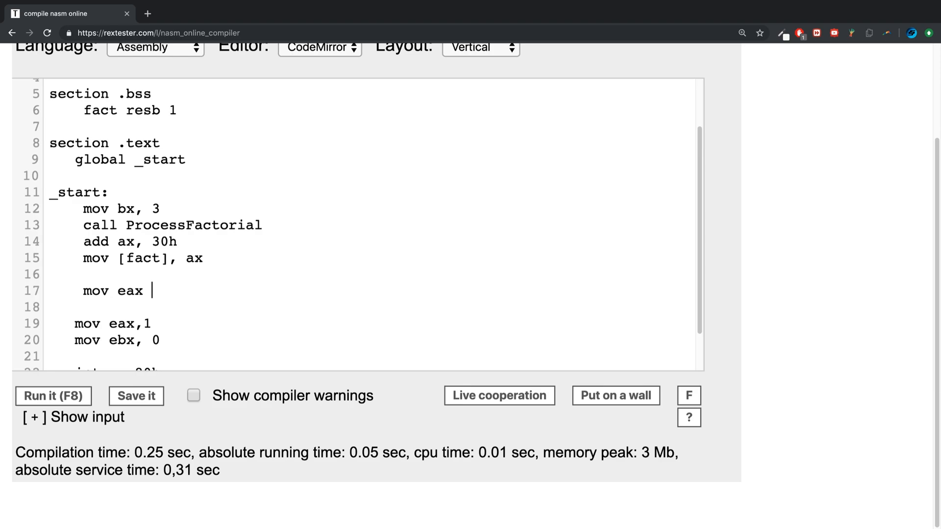
type("4,")
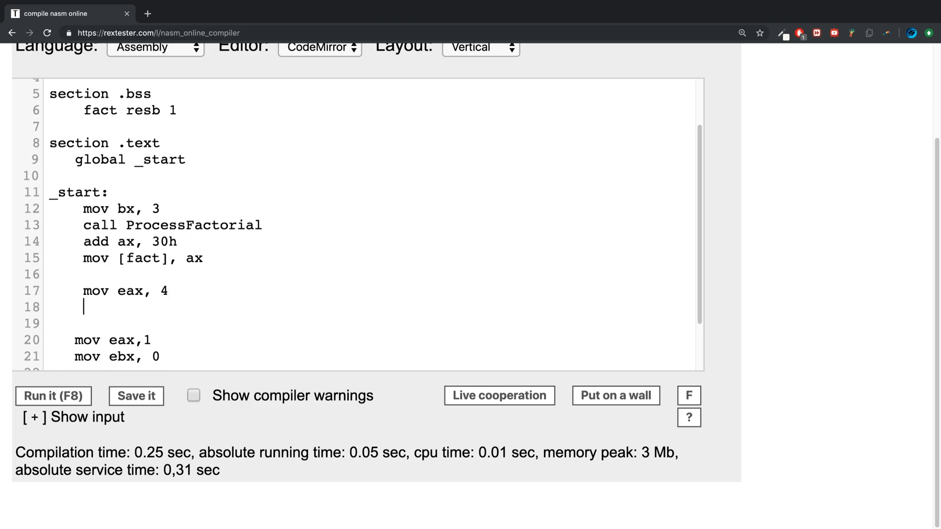
type("mov ebx, 1")
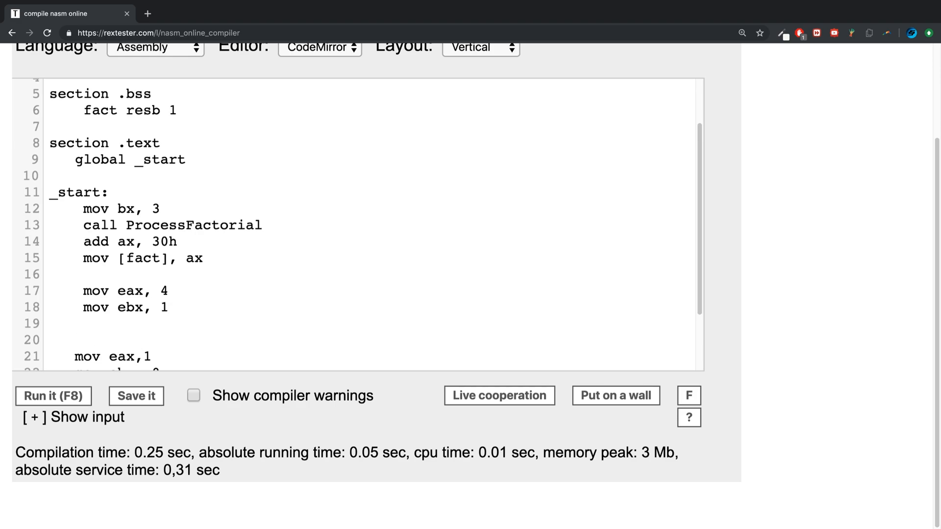
type("mov")
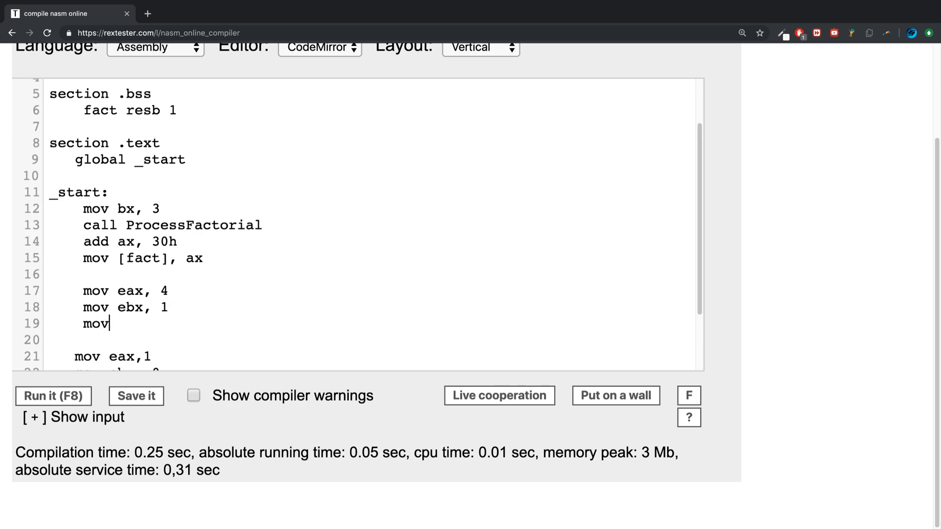
type("ev")
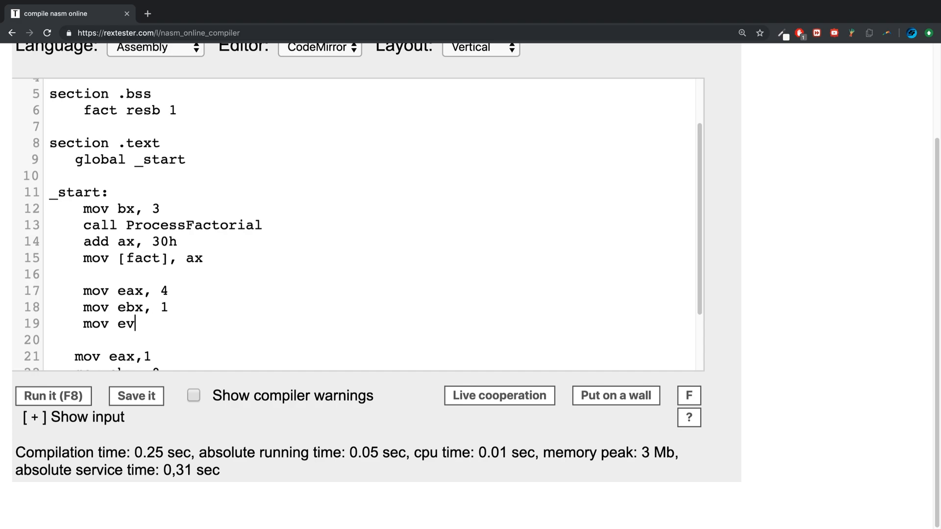
type("cx, message")
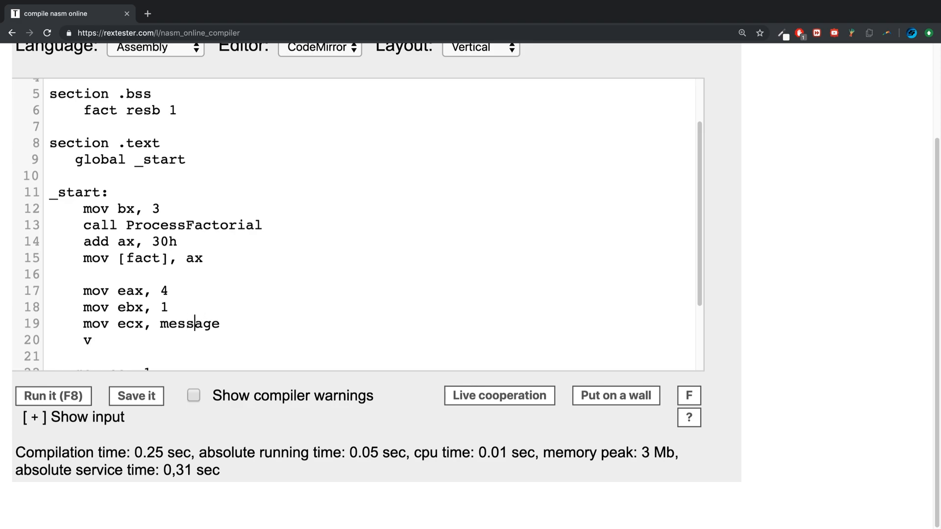
Finish with mov edx, messageLen and int 80h, then select the print block
type("ov")
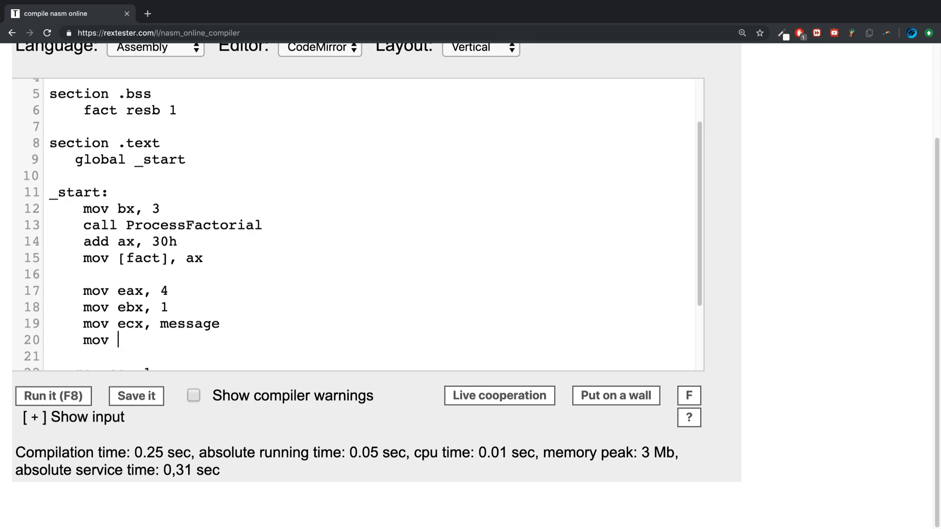
type("edx, mes")
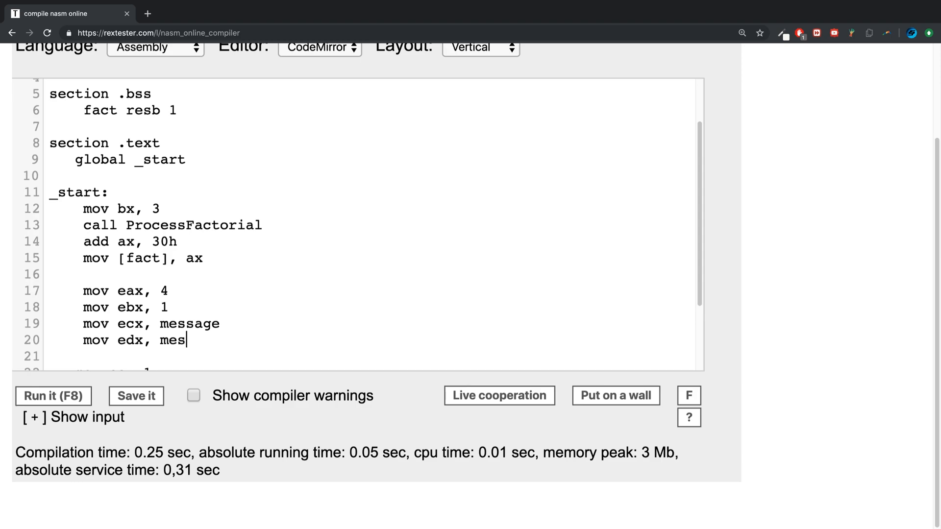
type("sageLen")
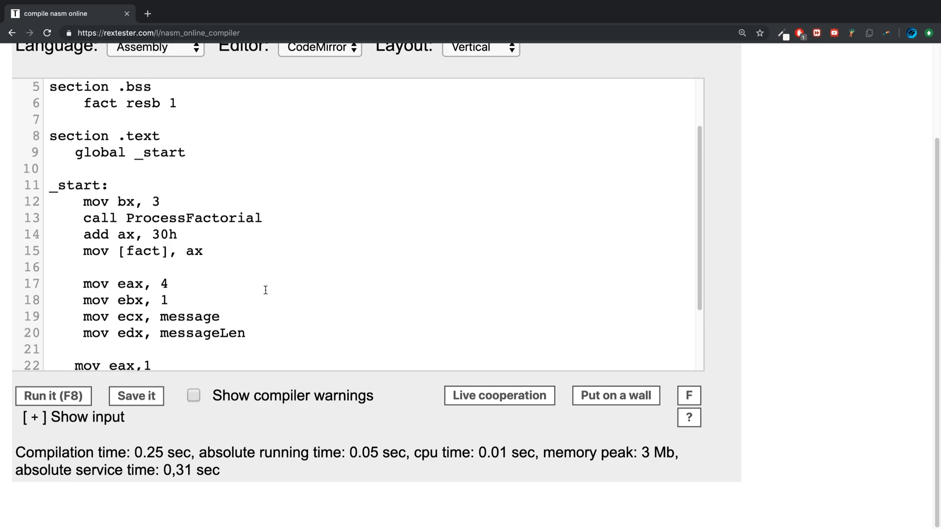
scroll("down", 3)
type("int")
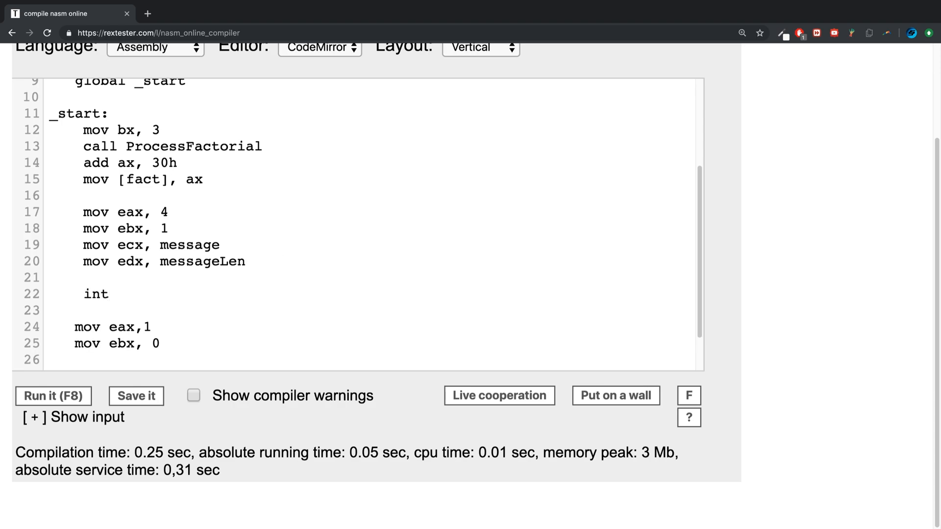
type("80h")
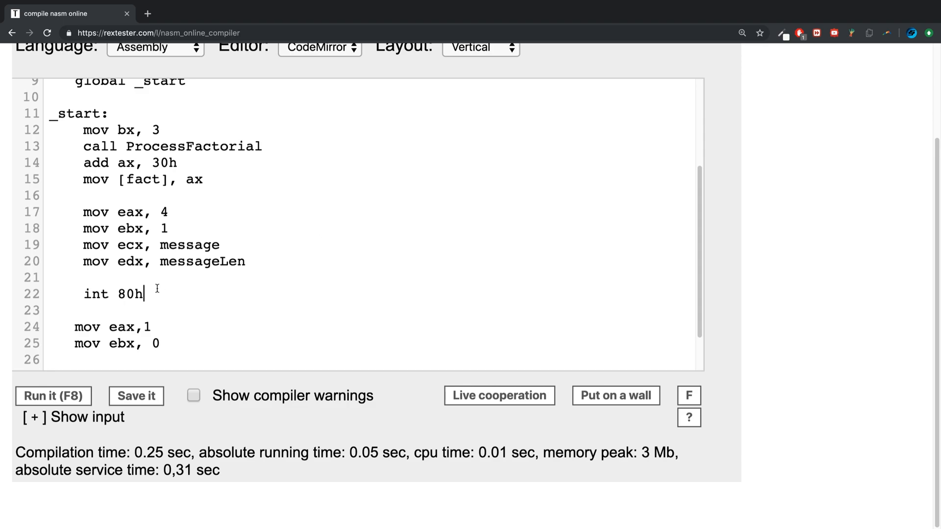
left_click_drag(82, 212, 142, 294)
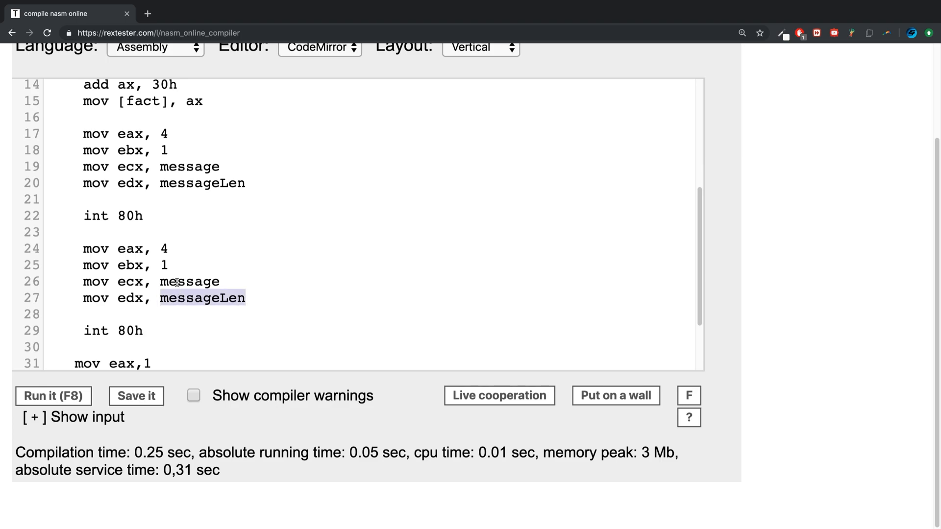
In the duplicated print block, replace message with fact and messageLen with 1
double_click(188, 281)
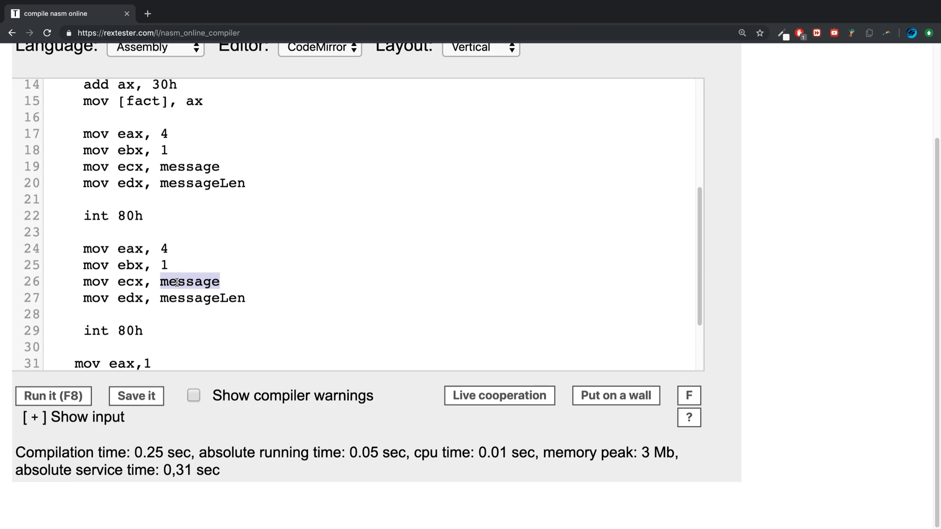
type("fact")
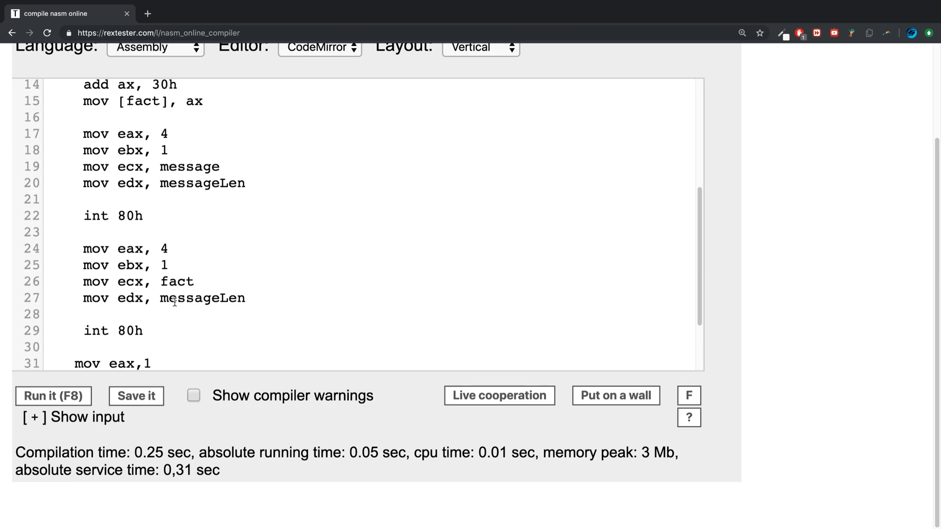
type("1")
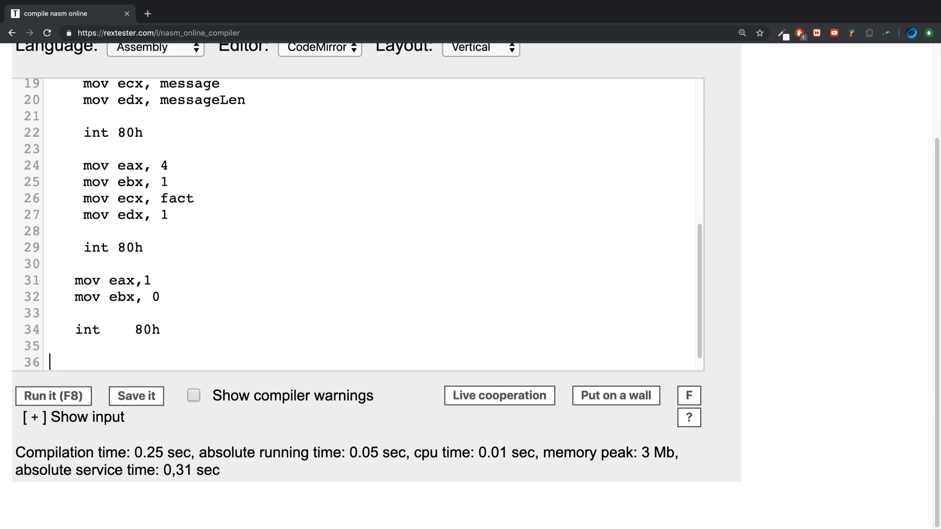
Add the ProcessFactorial: label with cmp bl, 1 as its first instruction
type("ProcessFactorial")
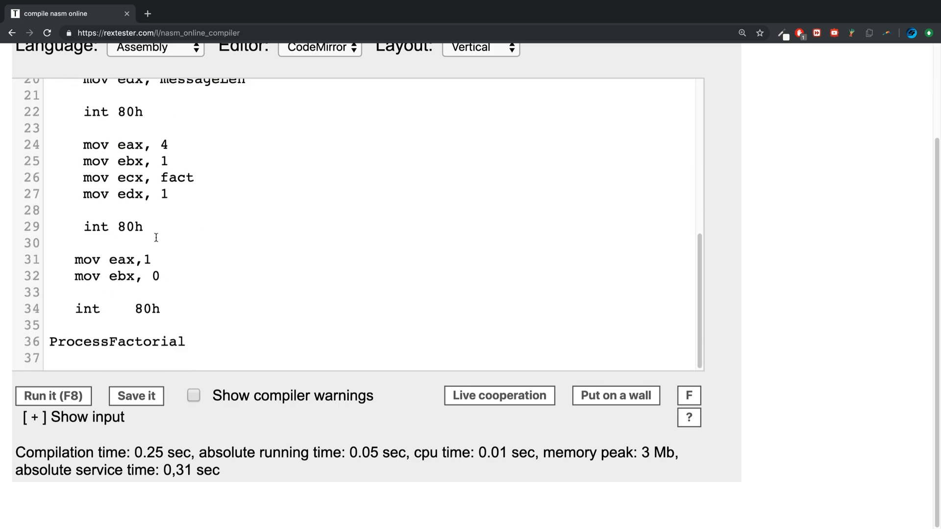
type(":")
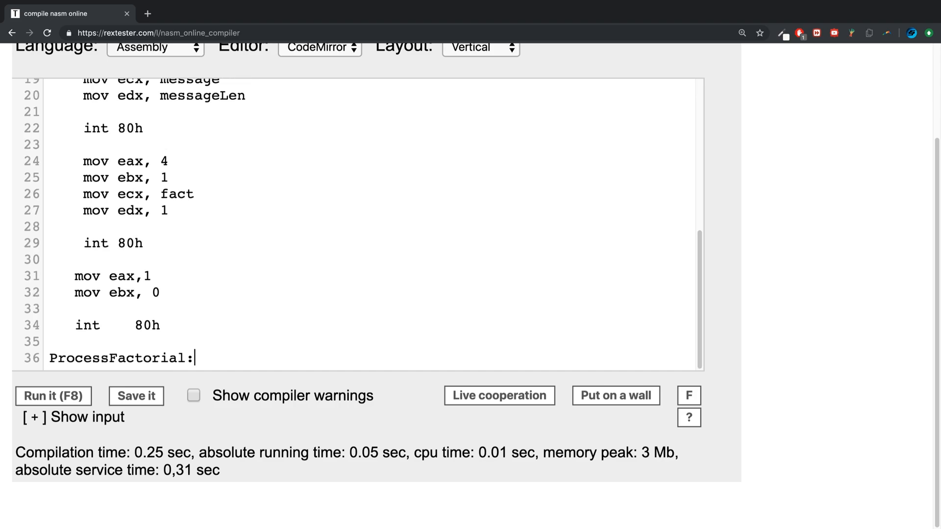
key("enter")
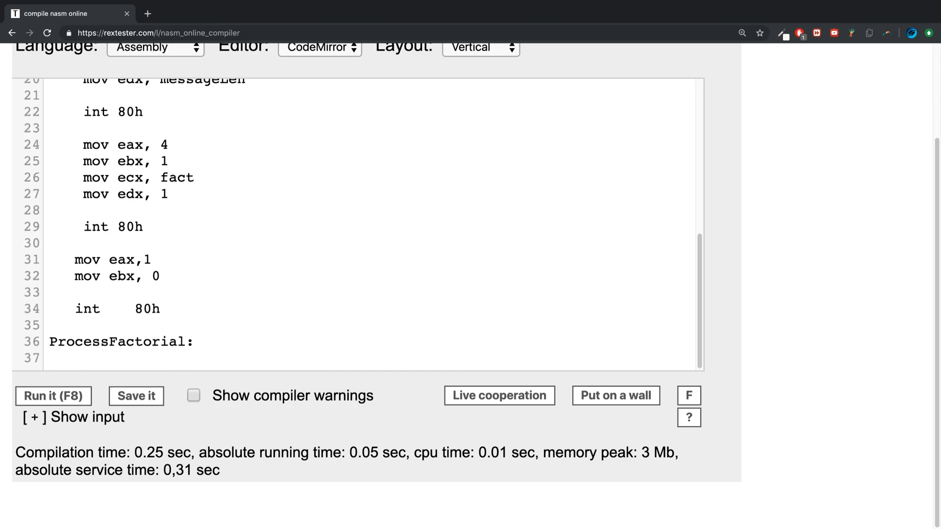
left_click(84, 357)
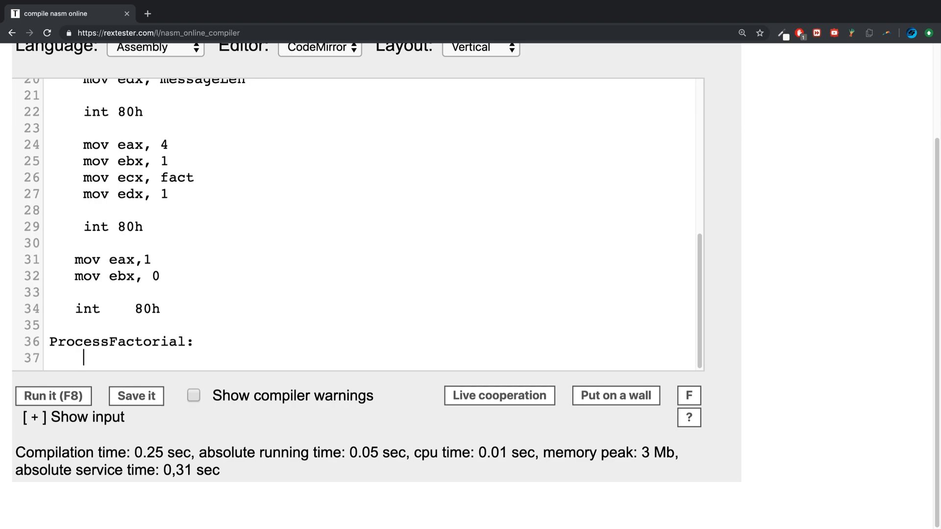
type("cmp")
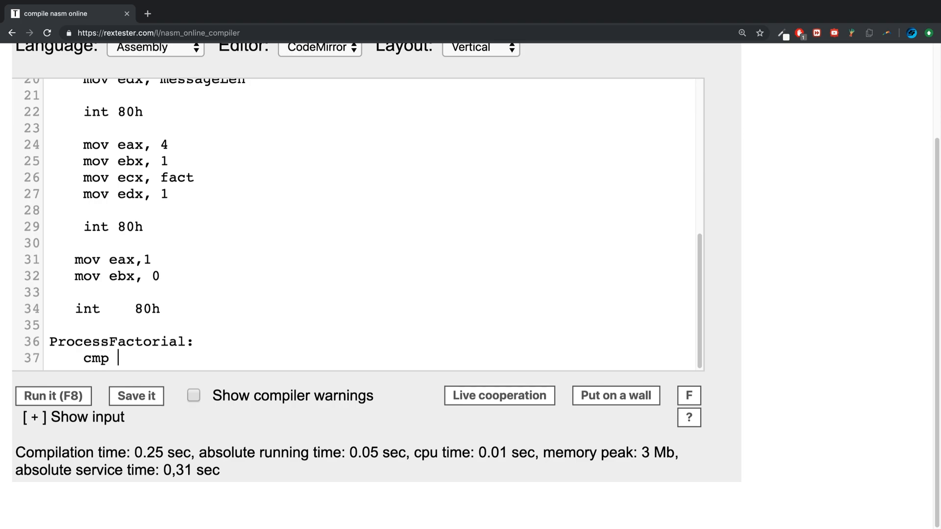
type("bl, 1")
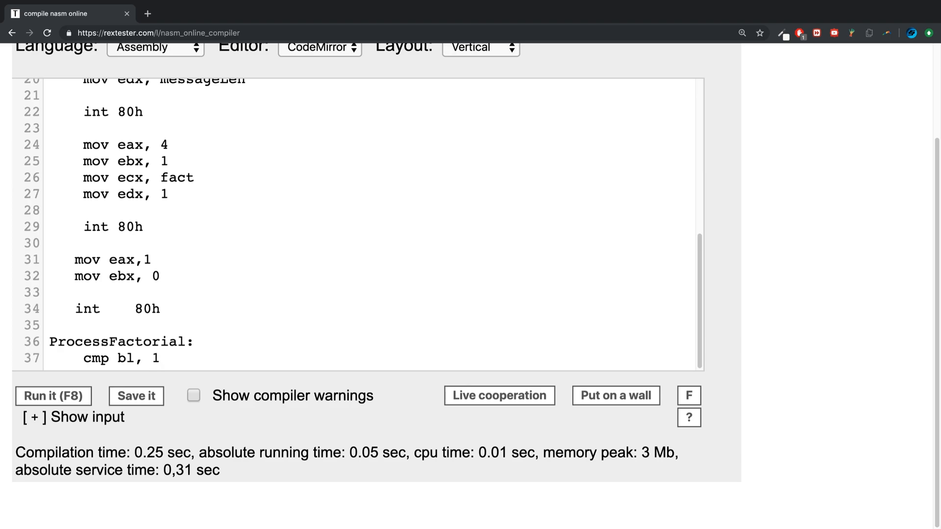
Follow with jg Calculate and mov ax, 1 for the base case
scroll("down", 3)
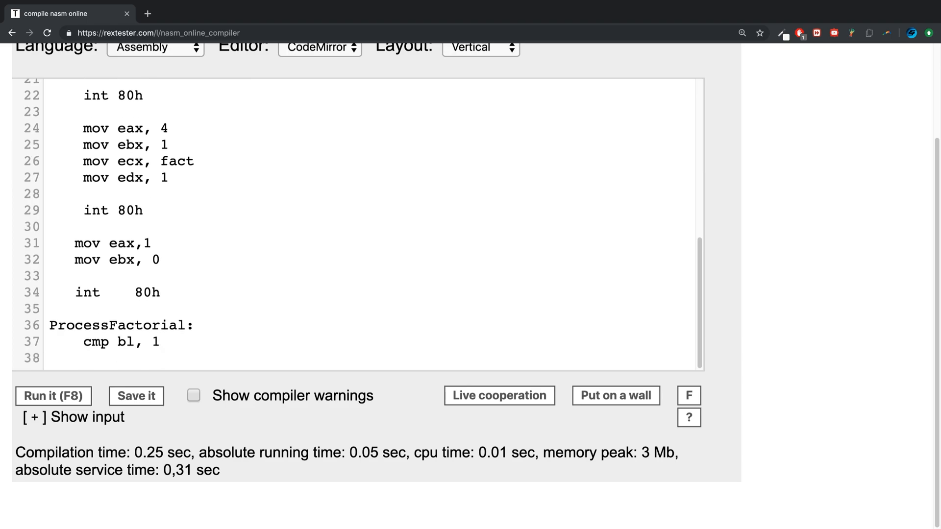
type("jg")
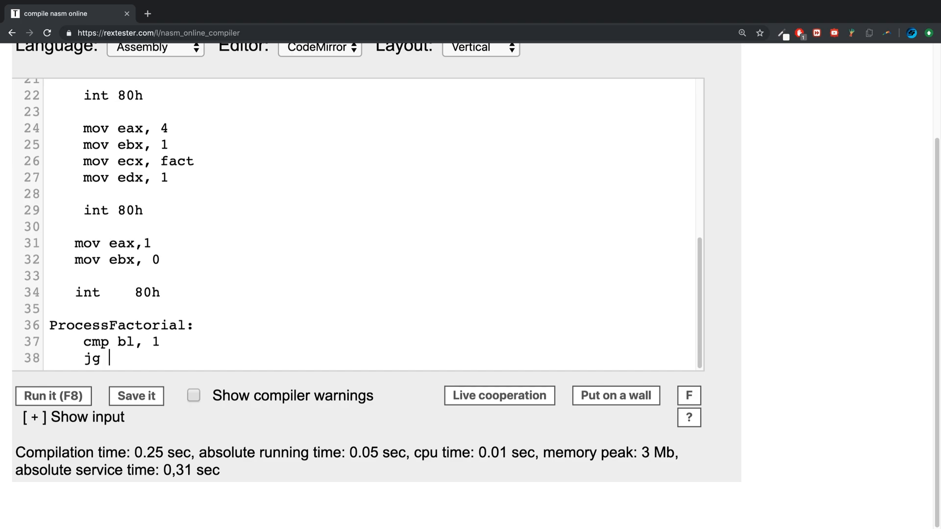
type("Calcula")
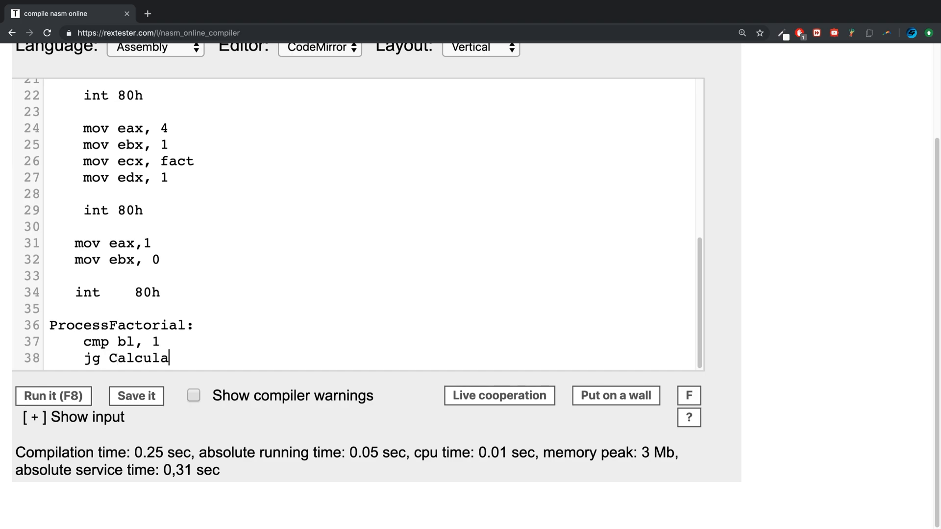
type("te")
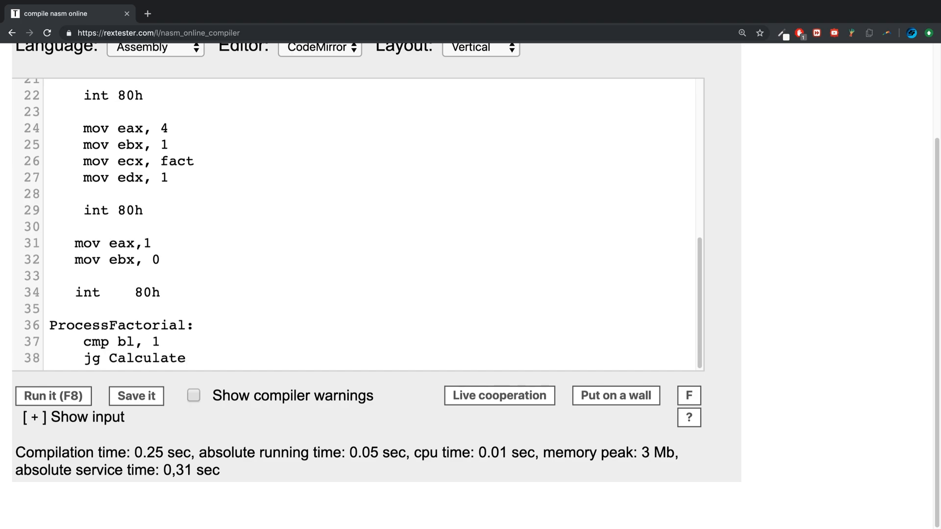
scroll("down", 3)
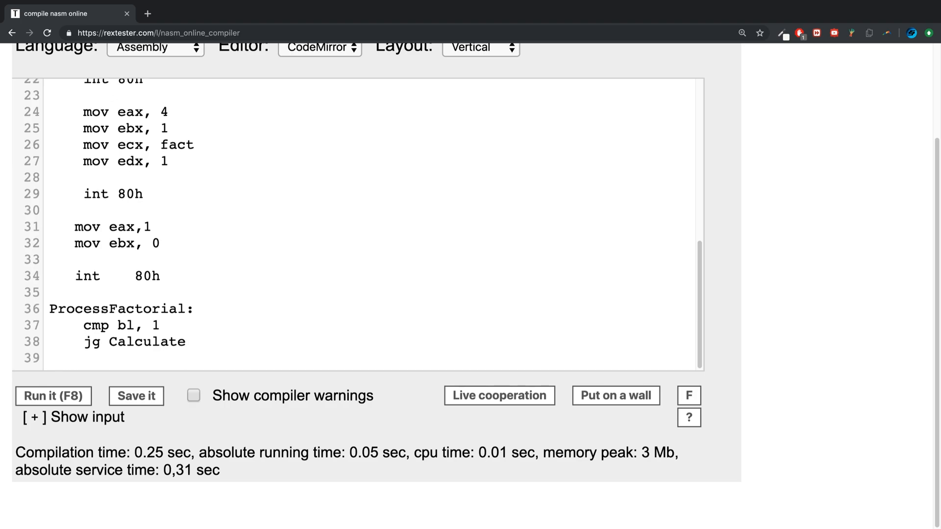
type("mov ax,")
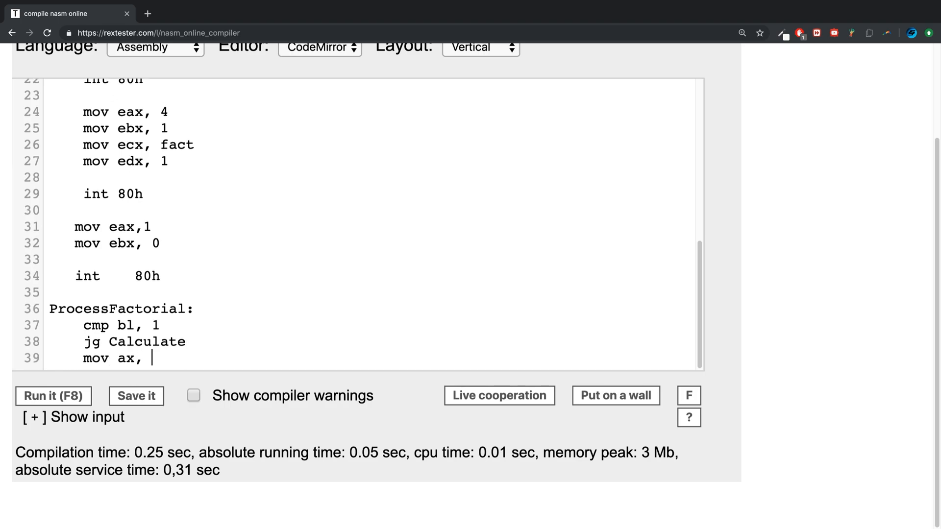
type("1")
type("ret")
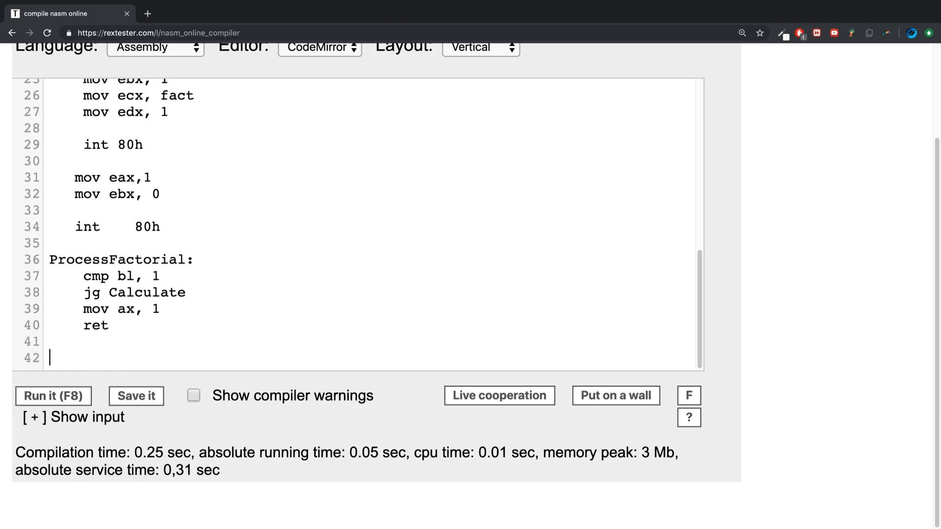
Add the Calculate: label that decrements bl and calls ProcessFactorial recursively
type("Calculate")
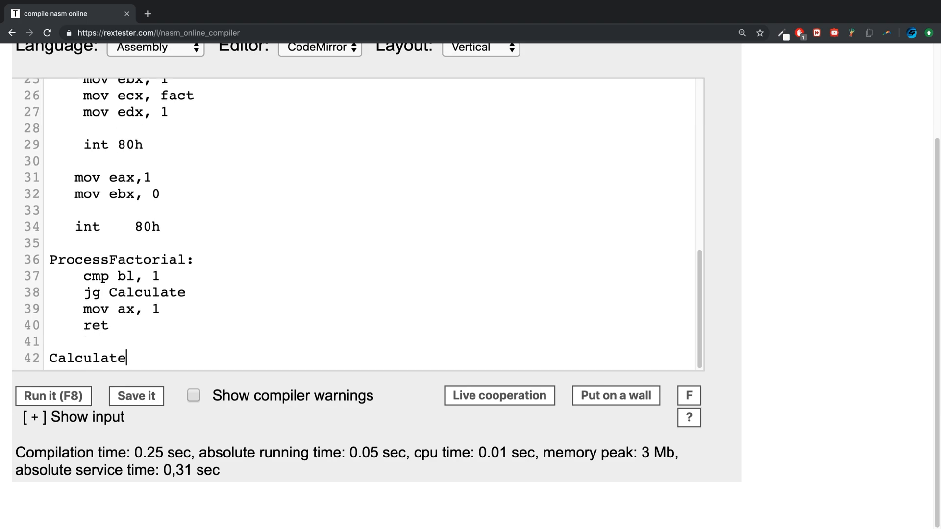
type(":")
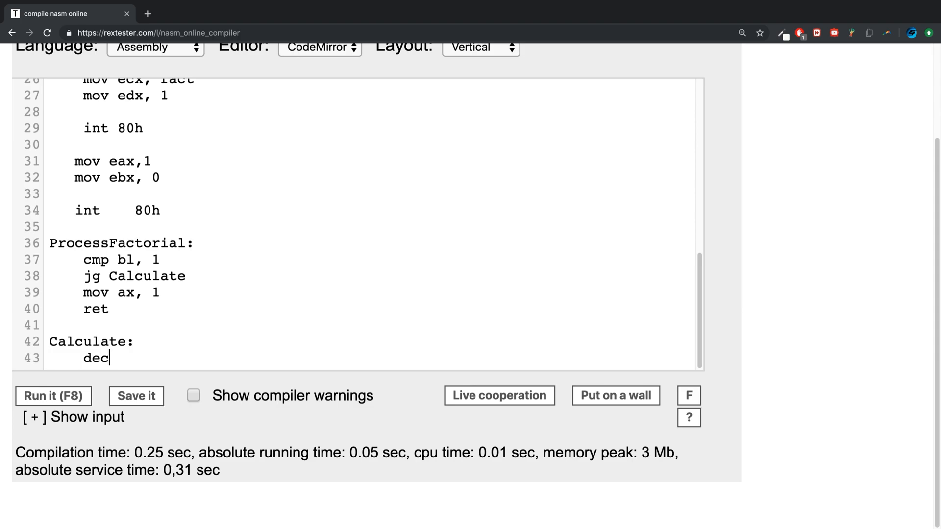
type("bl")
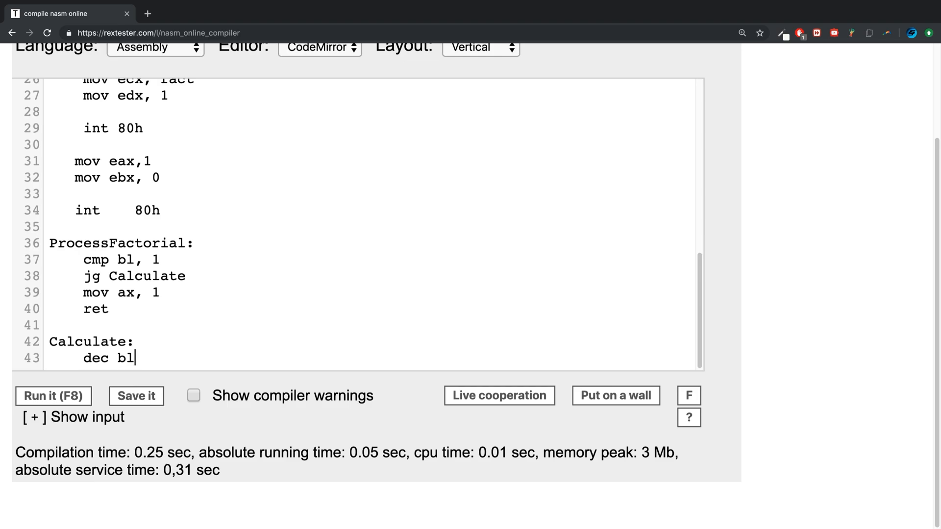
type(",")
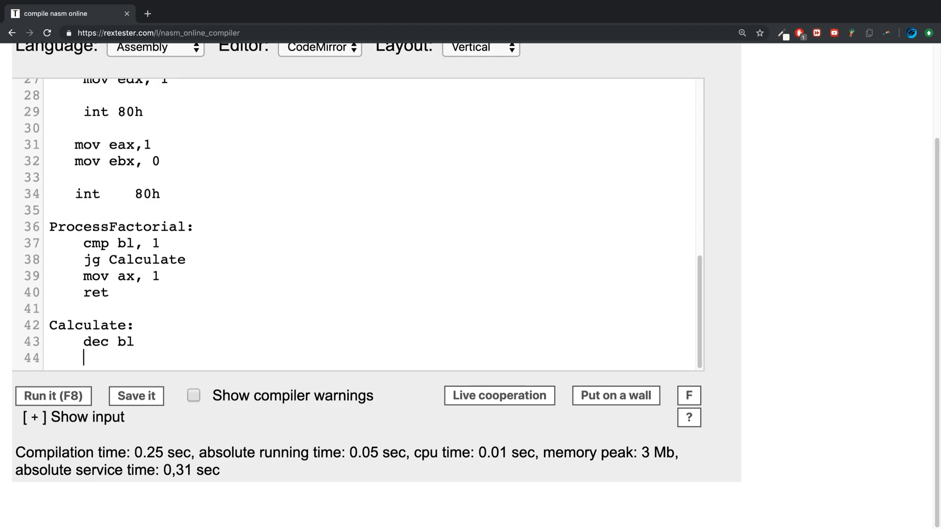
type("call")
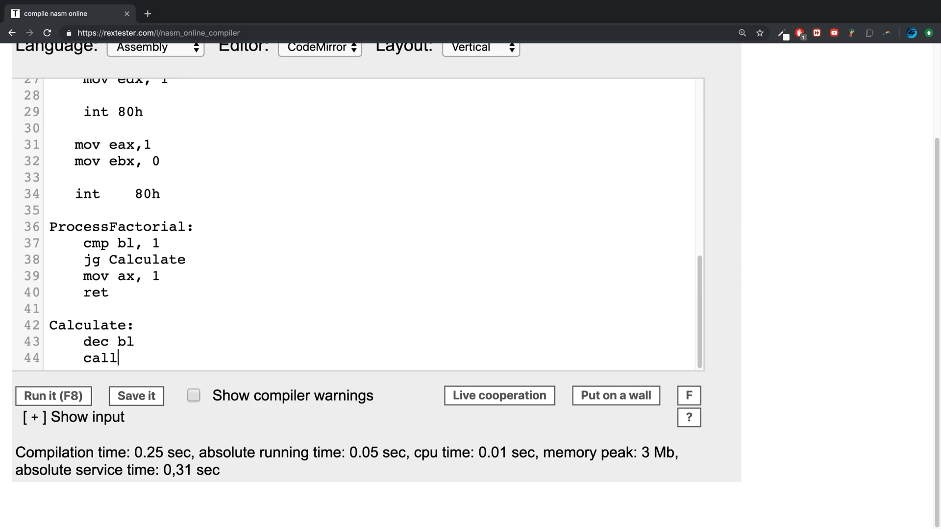
type("Proce")
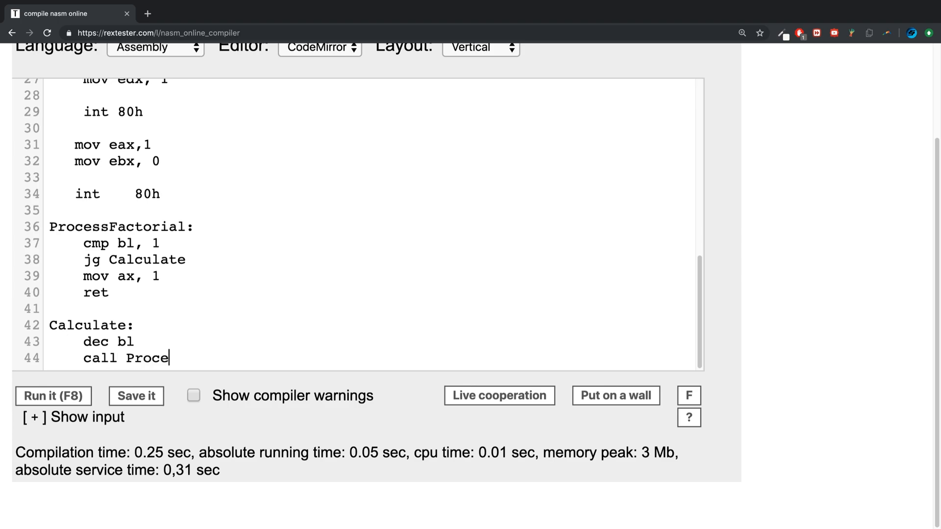
type("ssFs")
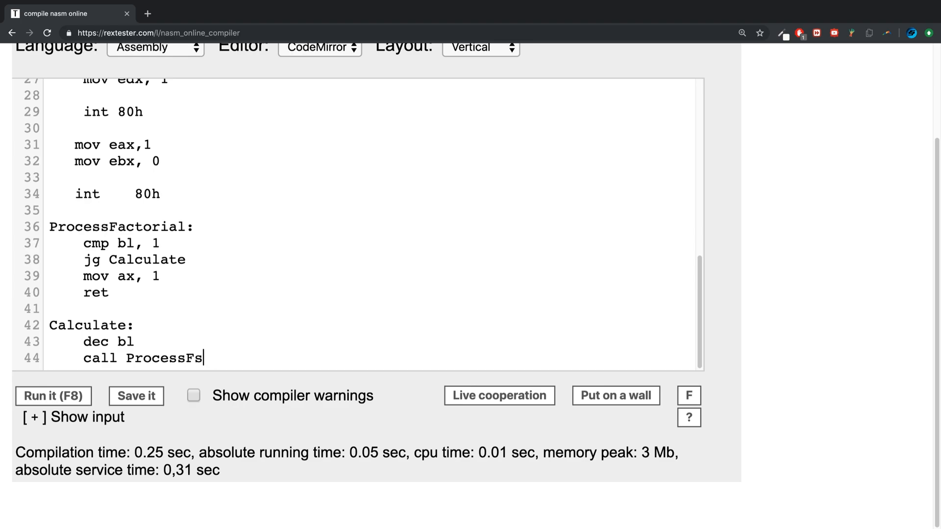
type("actorial")
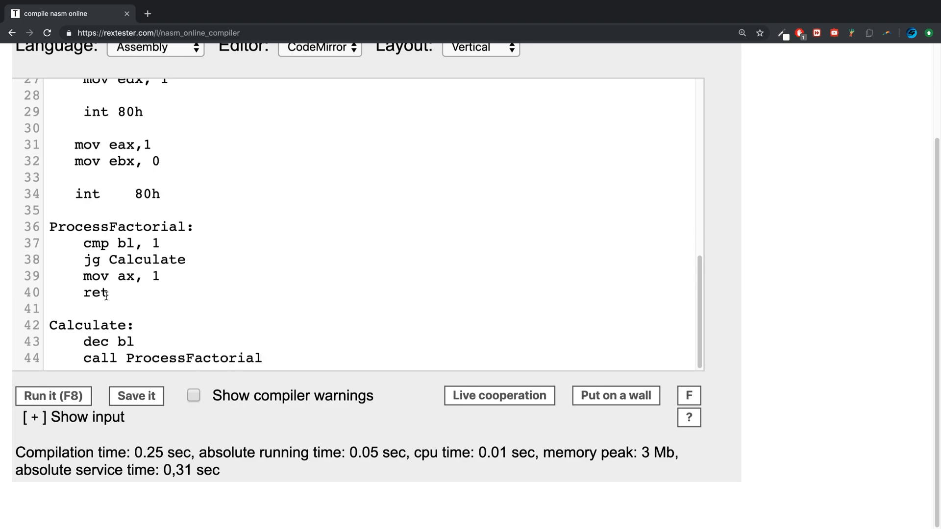
After the recursive call, add int bl, mul bl and ret
left_click_drag(83, 243, 186, 259)
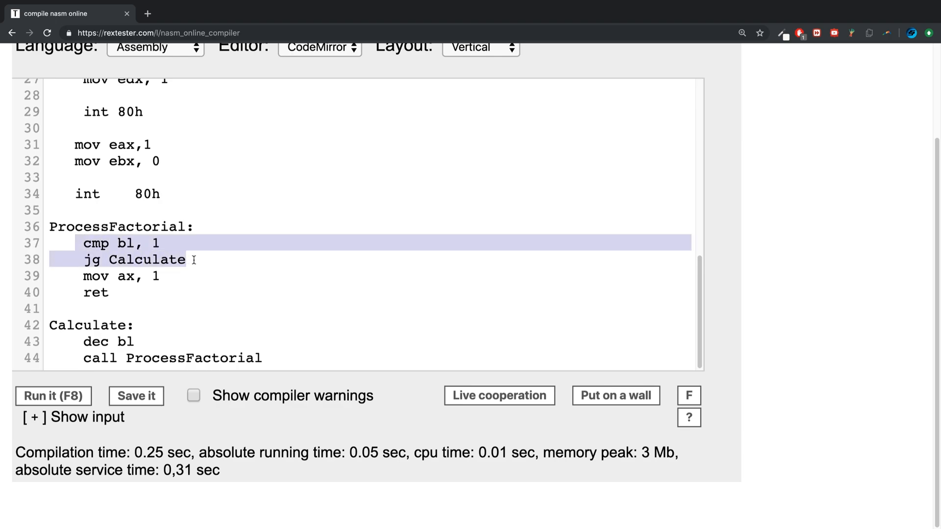
left_click(144, 243)
type("int")
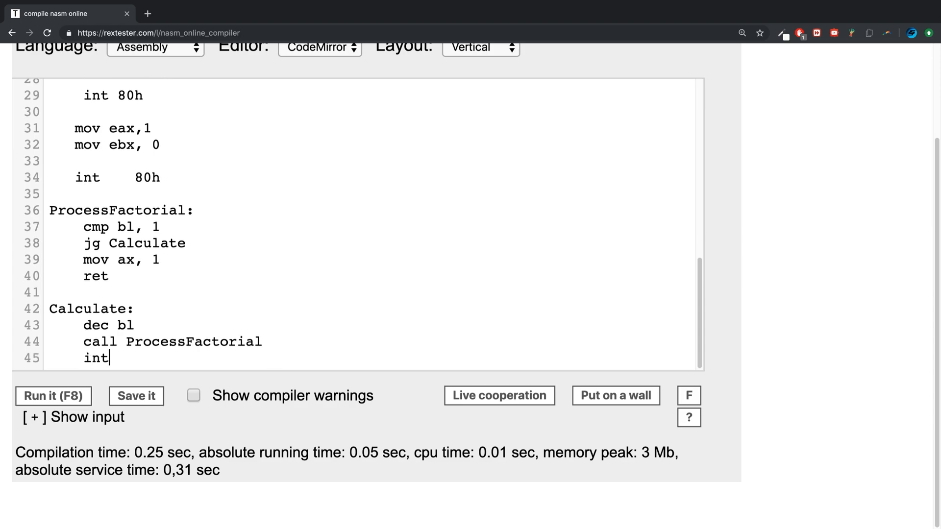
type("b;")
type("mul")
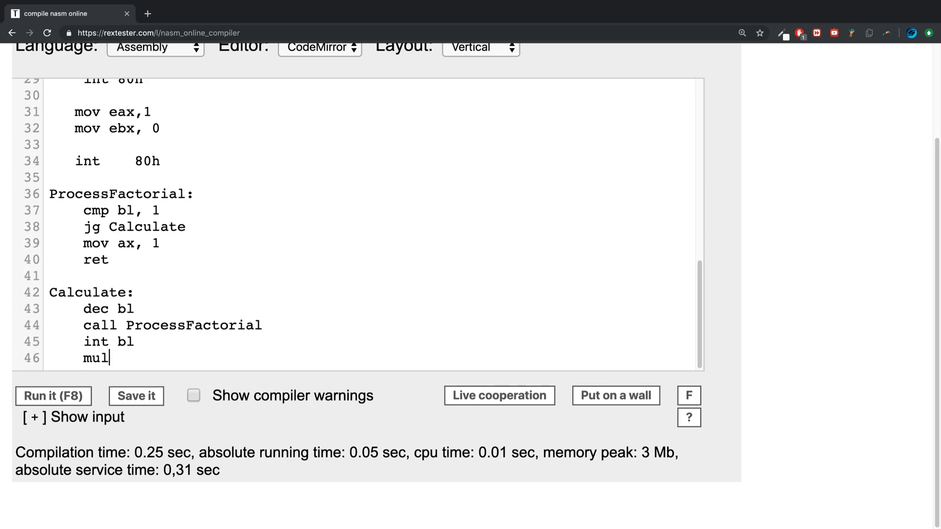
type("bl")
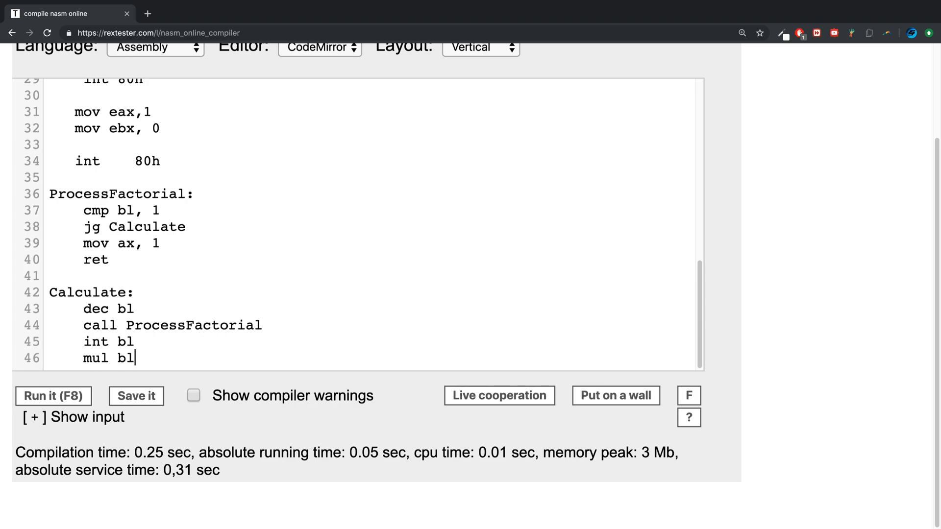
type("ret")
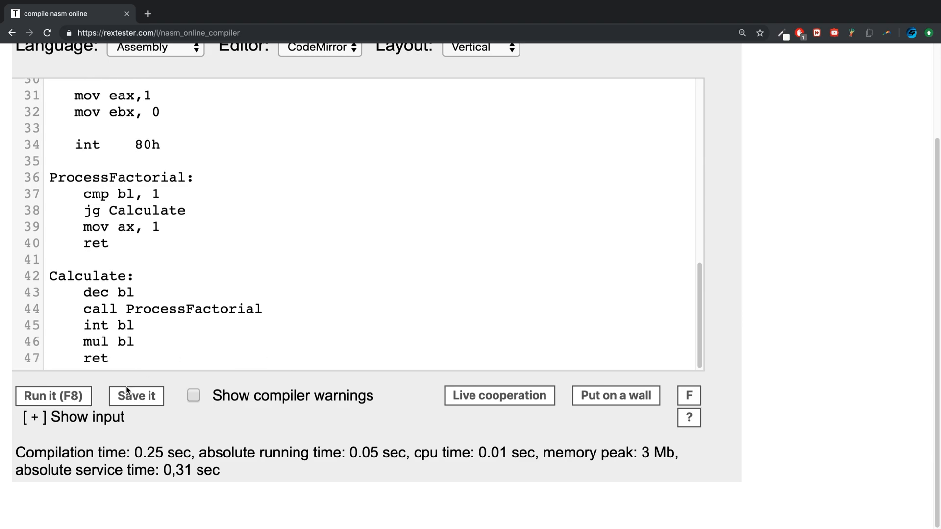
Run the program, fix line 45 from int bl to inc bl, and recheck 3*2*1 on Google
left_click(53, 396)
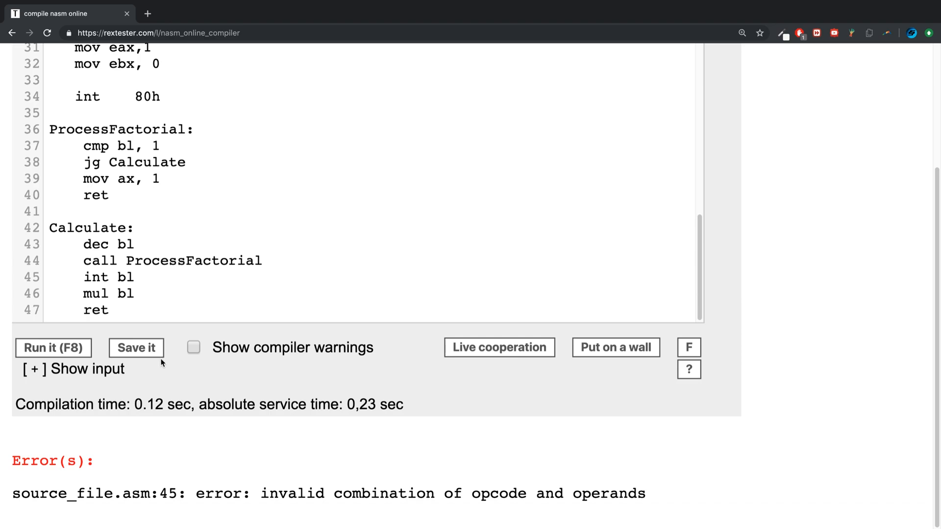
mouse_move(115, 288)
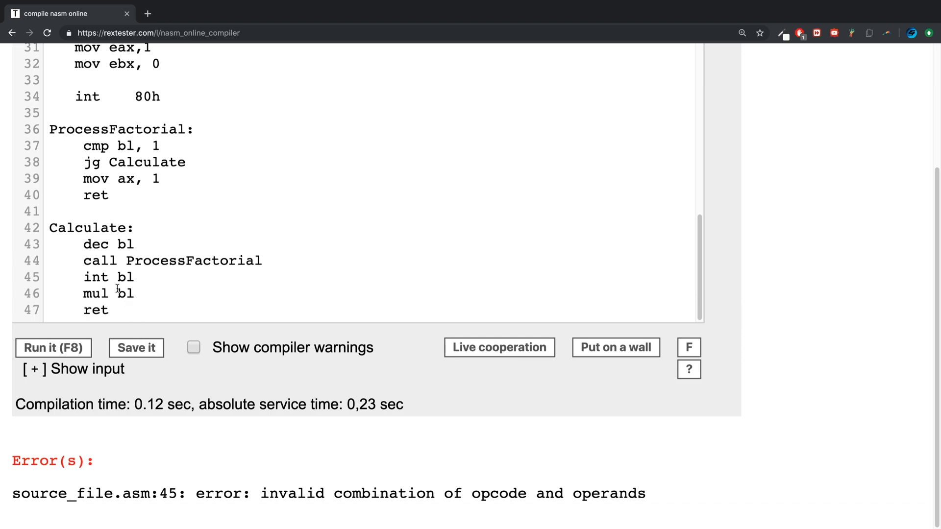
key("Backspace")
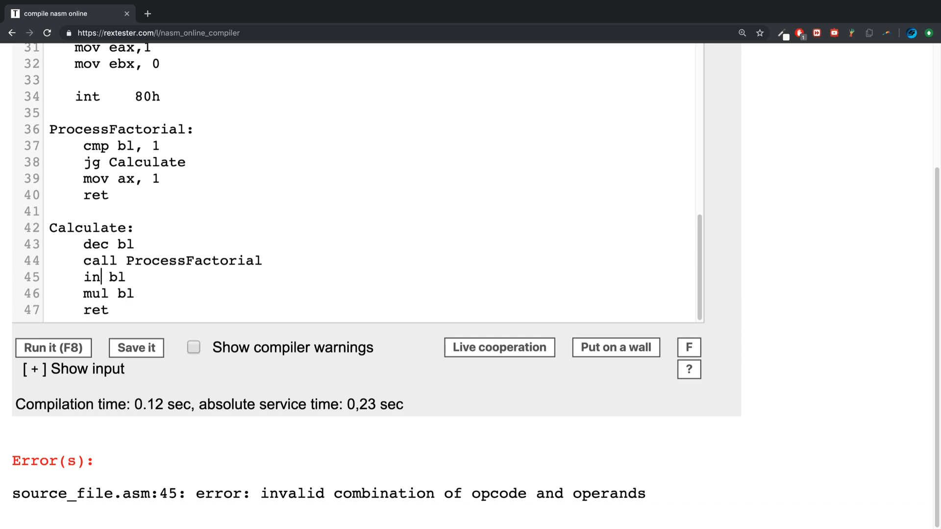
left_click(53, 347)
type("3")
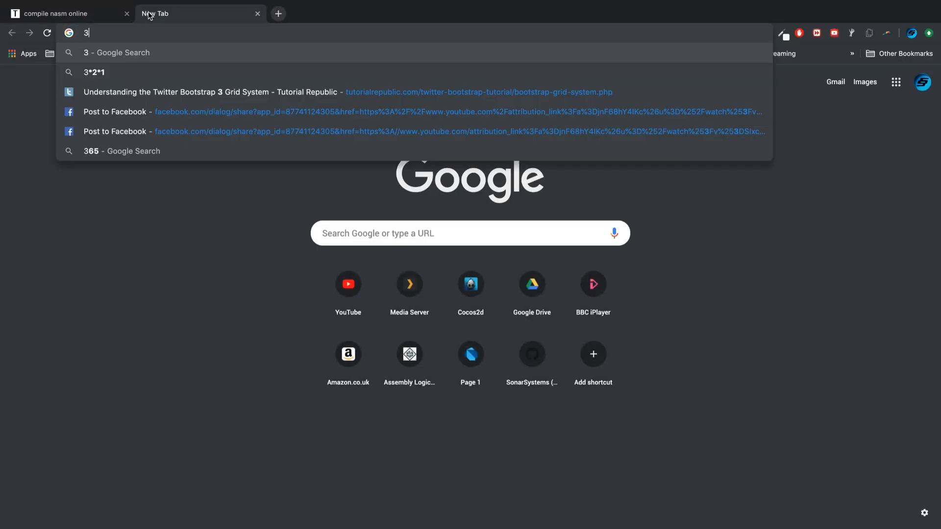
type("*2*1")
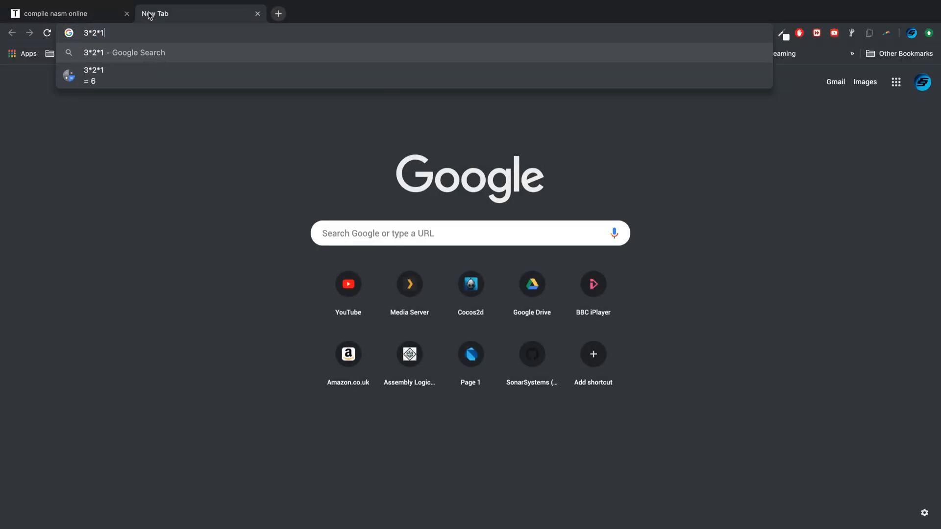
left_click(66, 13)
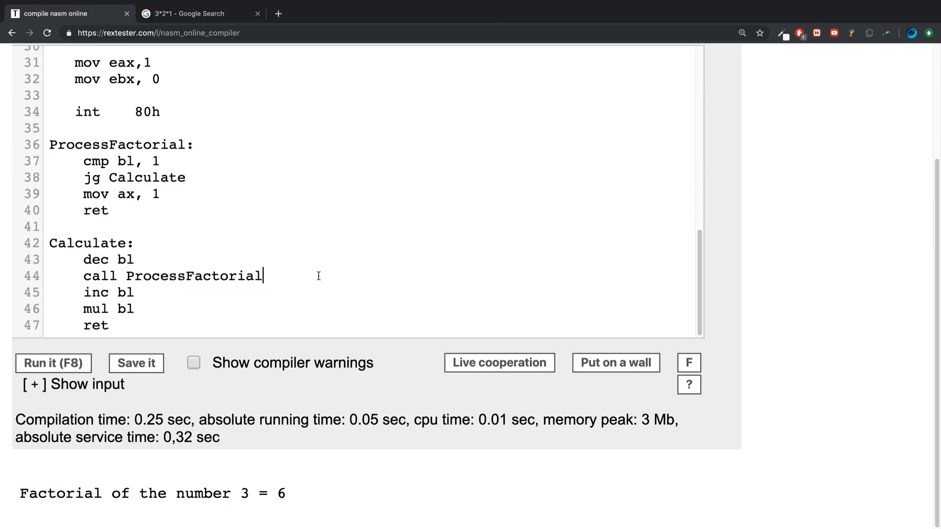